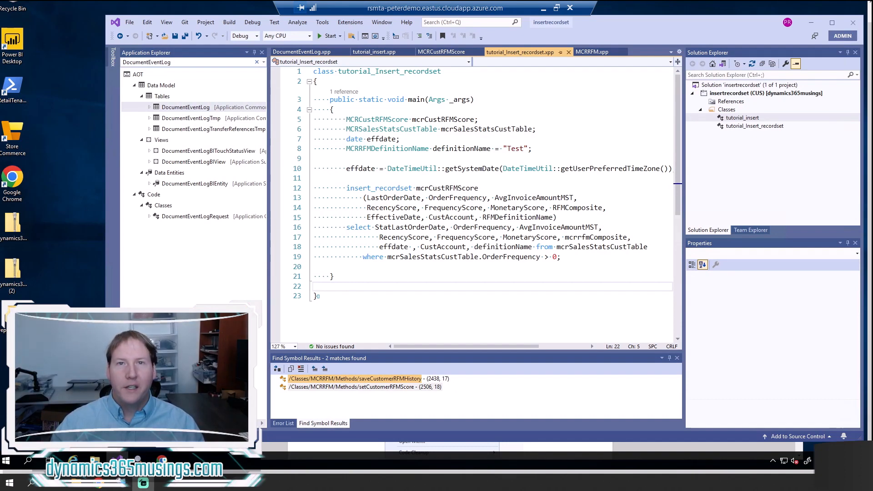
# - Scroll the 'How To Insert Data In D365' post down to the InsertData example calling insert()
pyautogui.click(330, 286)
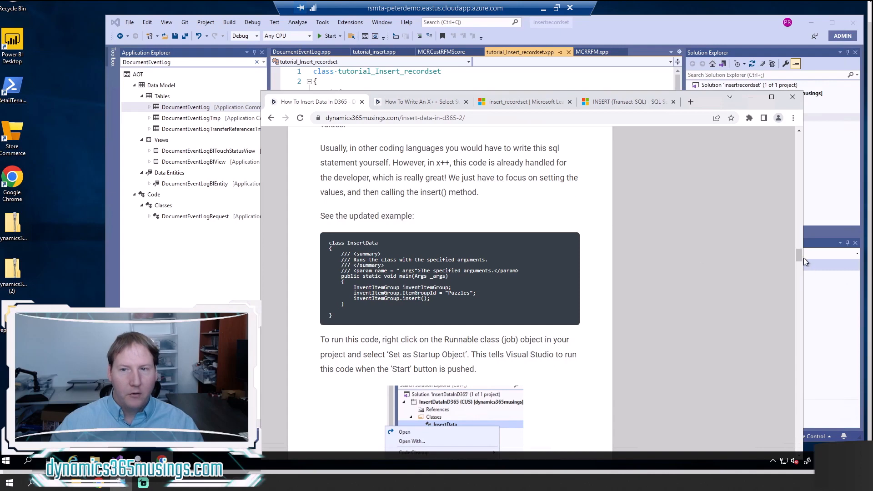
pyautogui.scroll(3)
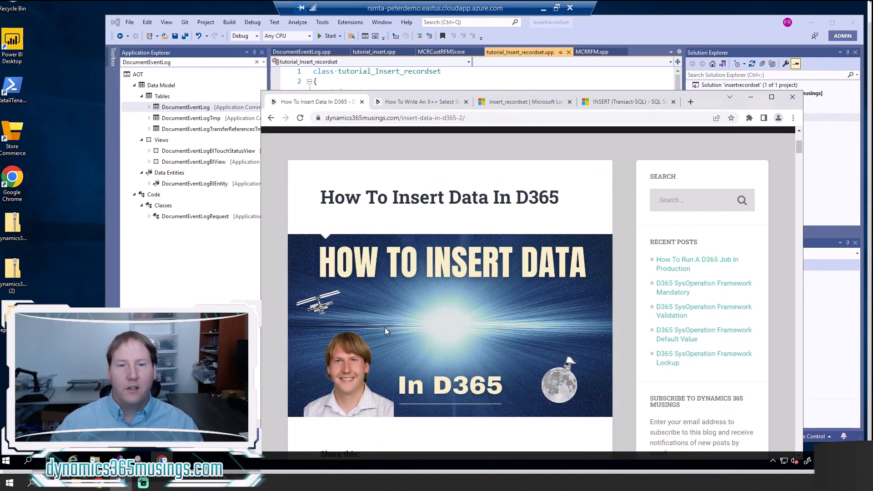
pyautogui.moveTo(278, 345)
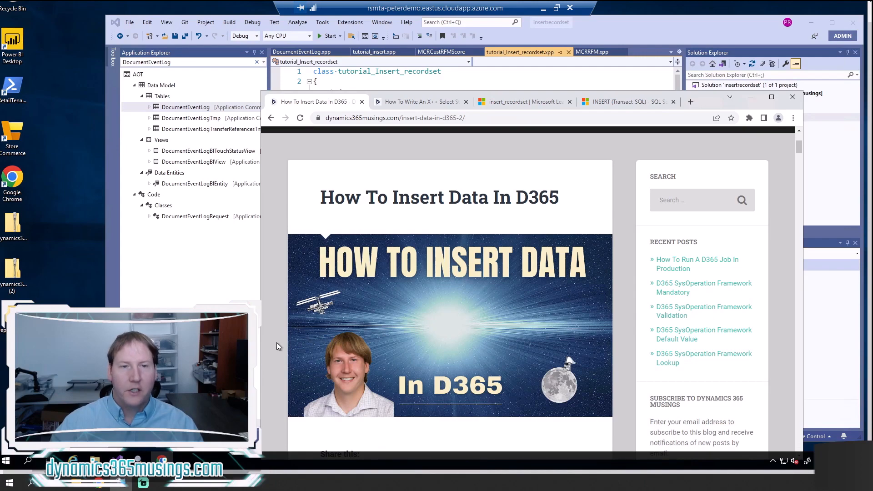
pyautogui.scroll(-3)
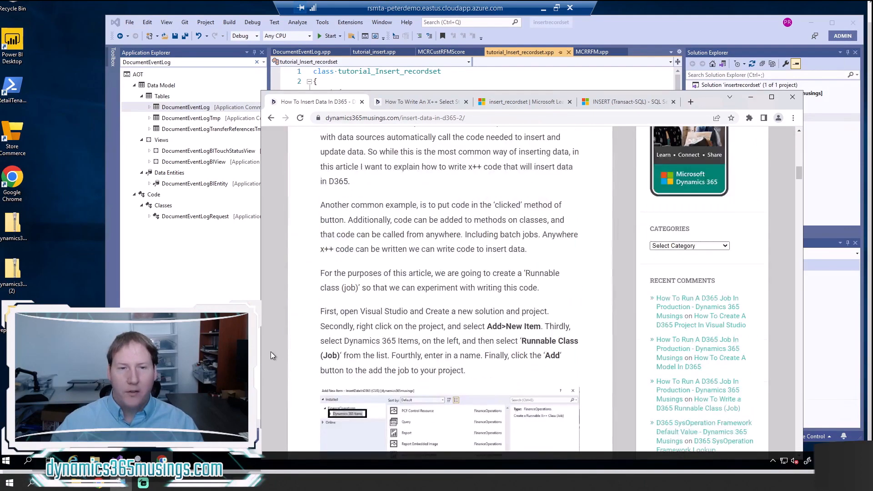
pyautogui.scroll(-3)
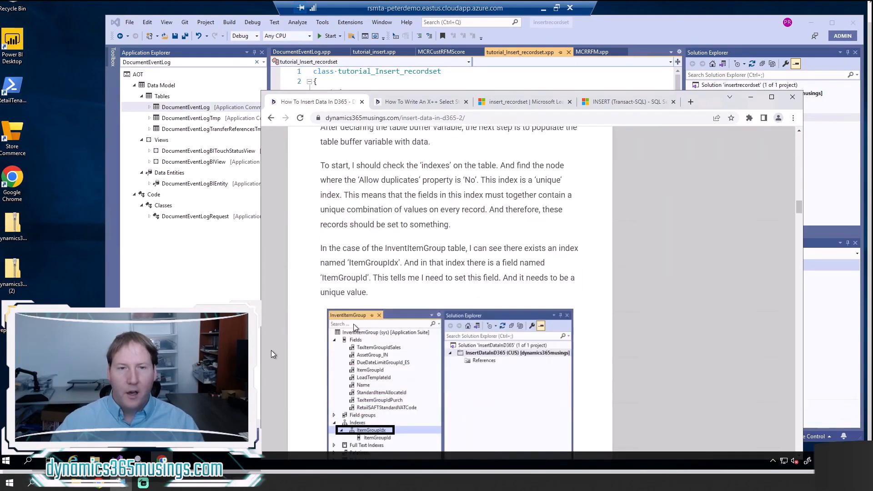
pyautogui.scroll(-3)
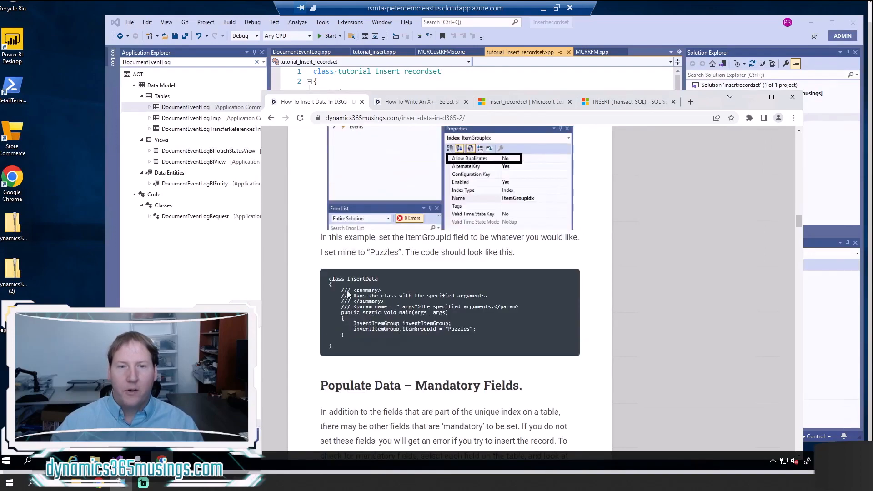
pyautogui.moveTo(370, 342)
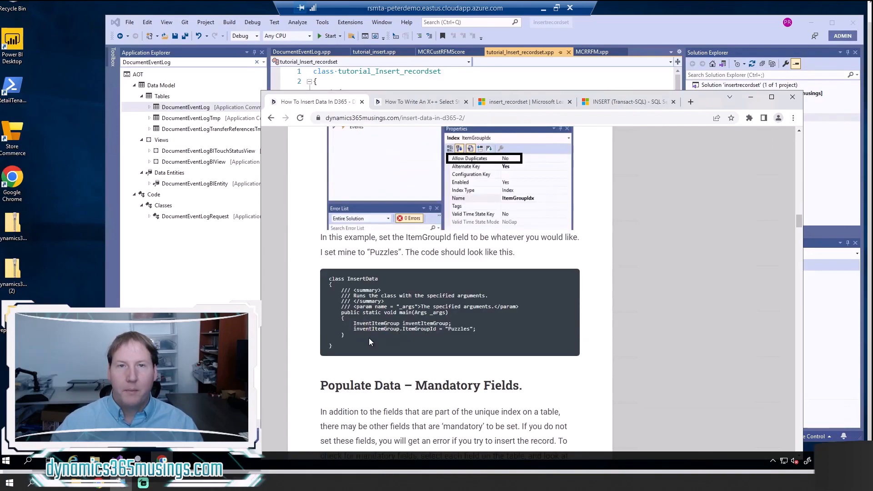
pyautogui.scroll(-3)
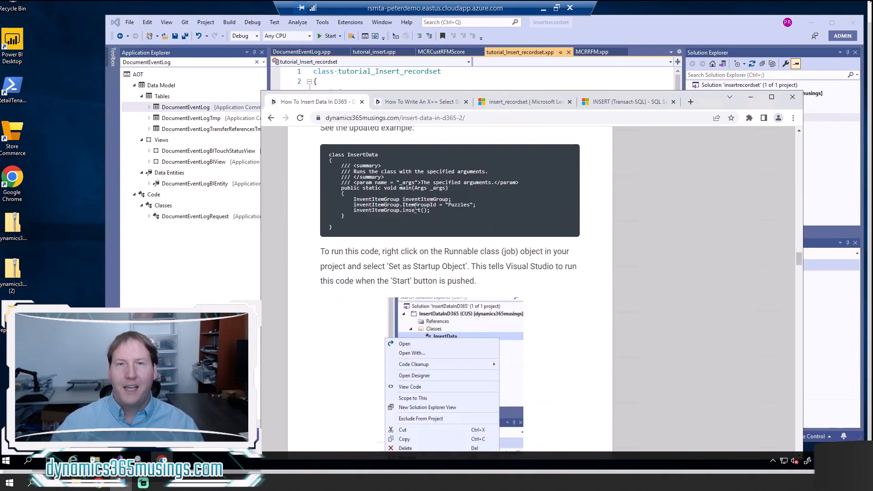
pyautogui.moveTo(410, 212)
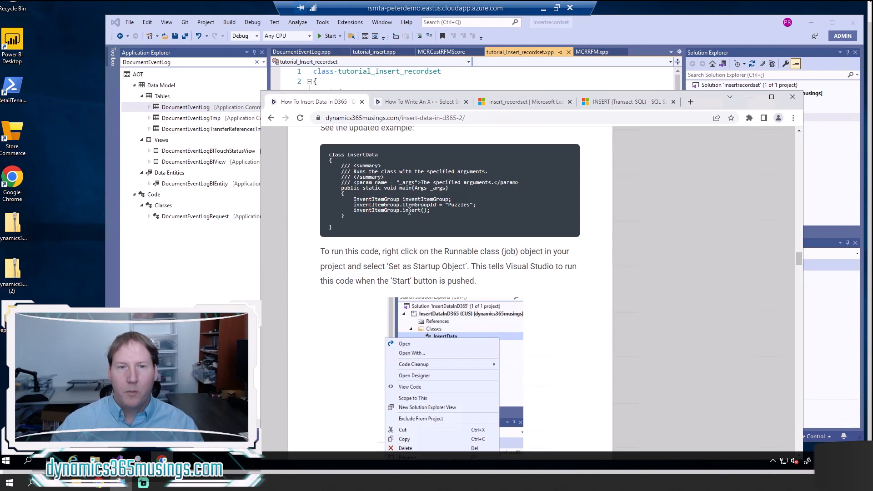
pyautogui.moveTo(432, 213)
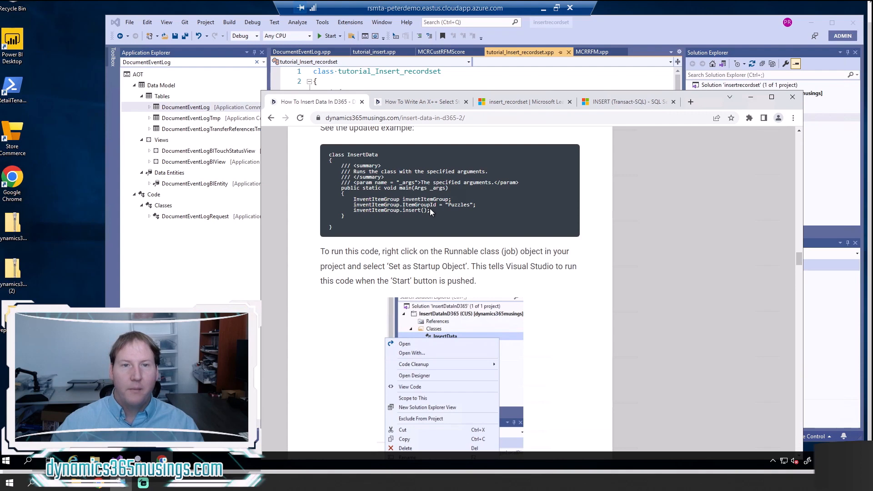
pyautogui.moveTo(449, 218)
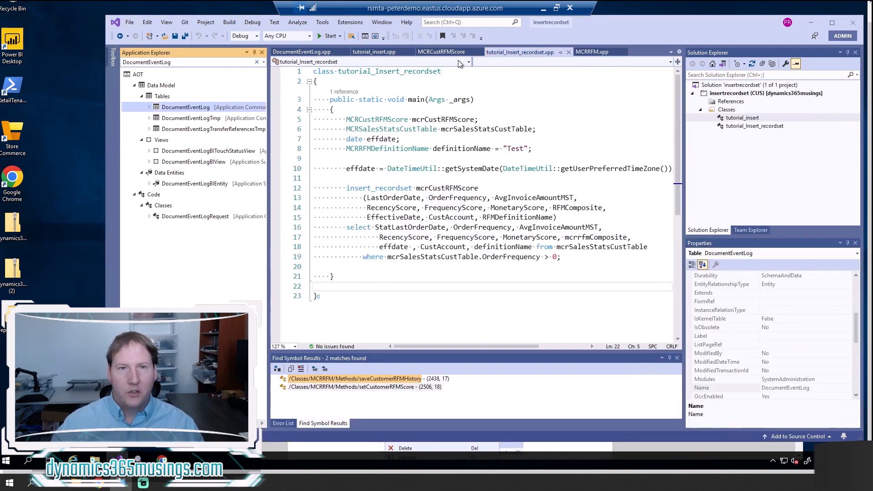
pyautogui.moveTo(374, 50)
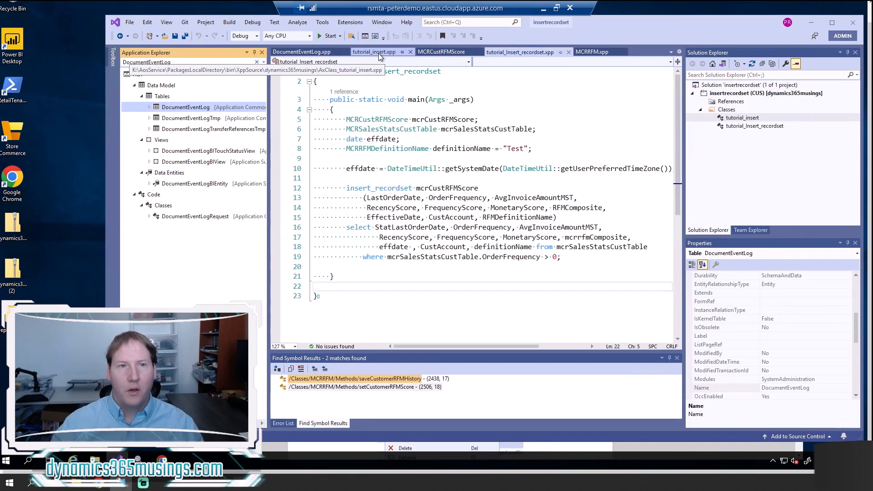
# - Show tutorial_insert.xpp, highlighting the sales stats table variable, OrderFrequency and StatLastOrderDate
pyautogui.click(374, 51)
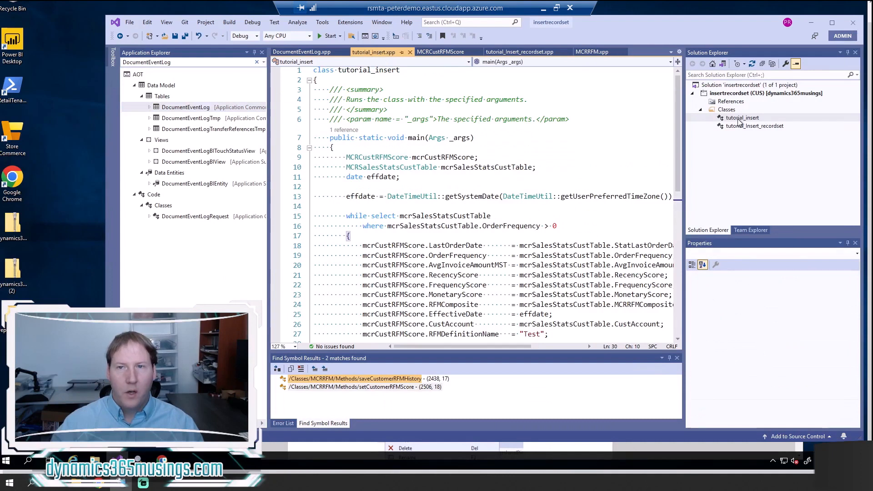
pyautogui.moveTo(734, 126)
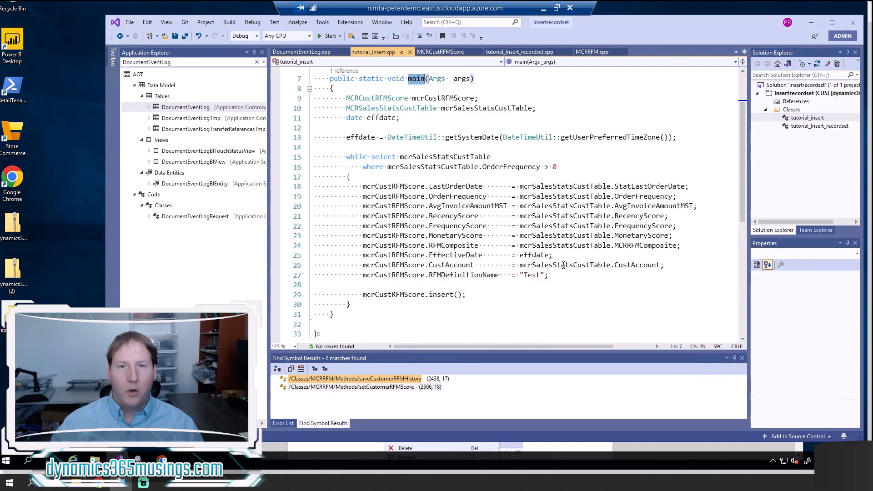
pyautogui.moveTo(632, 294)
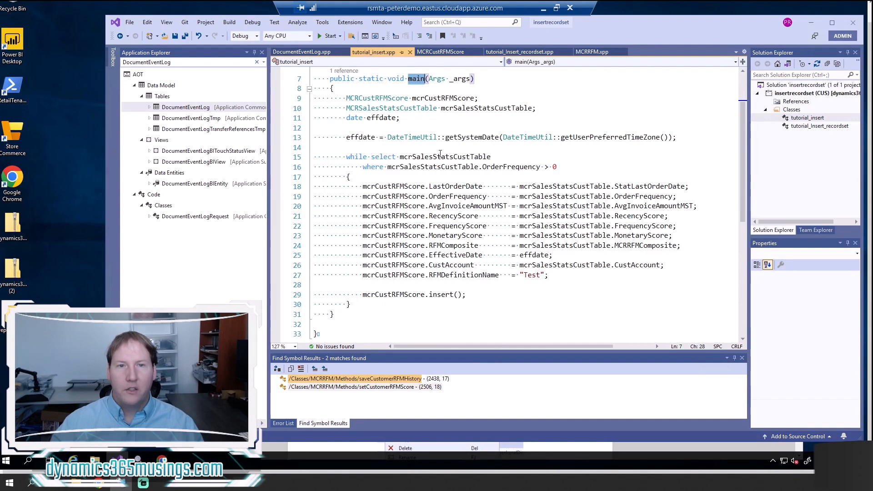
pyautogui.doubleClick(444, 157)
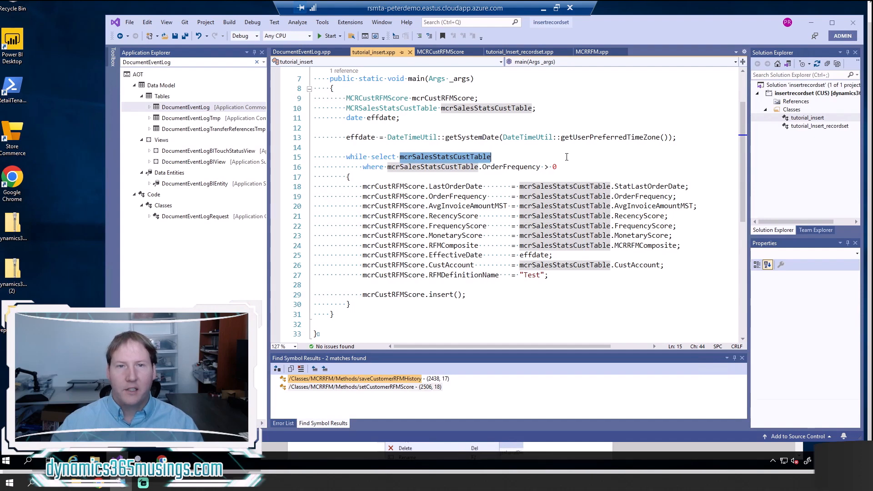
pyautogui.click(565, 166)
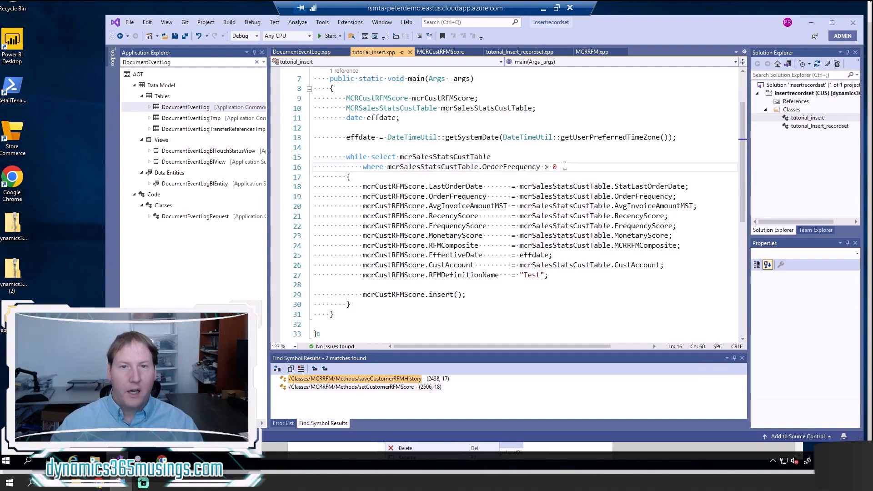
pyautogui.doubleClick(510, 167)
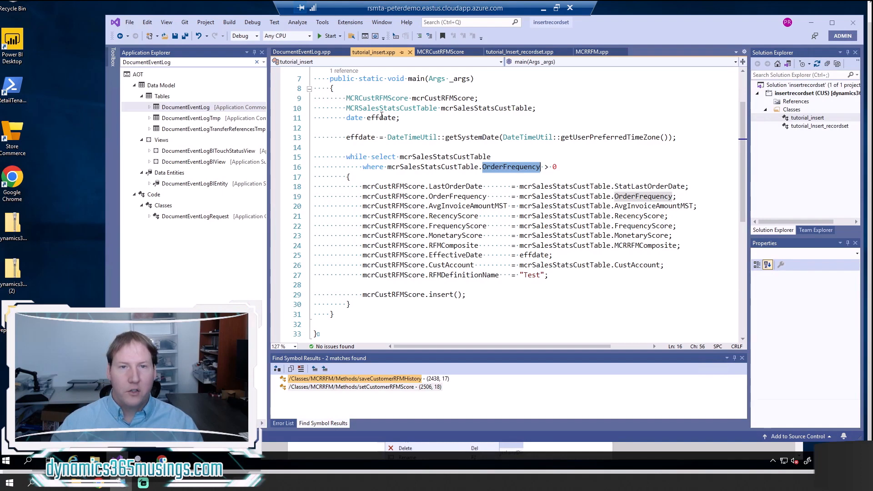
pyautogui.moveTo(506, 309)
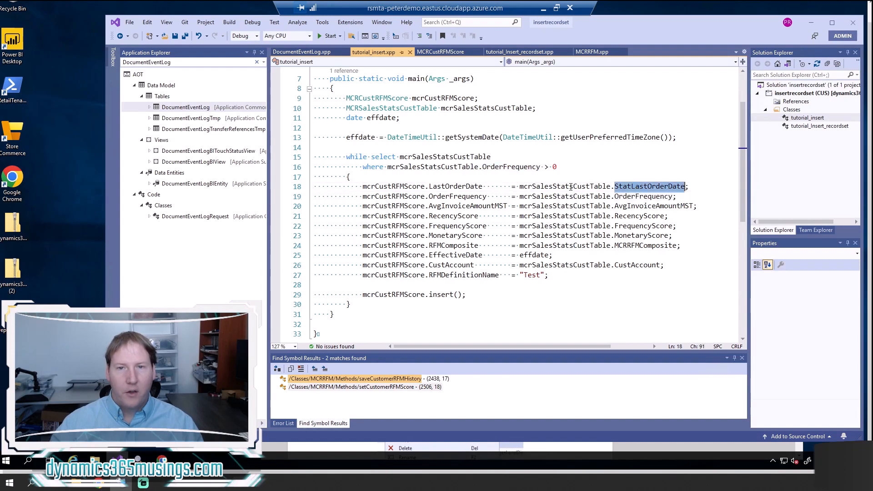
pyautogui.doubleClick(564, 185)
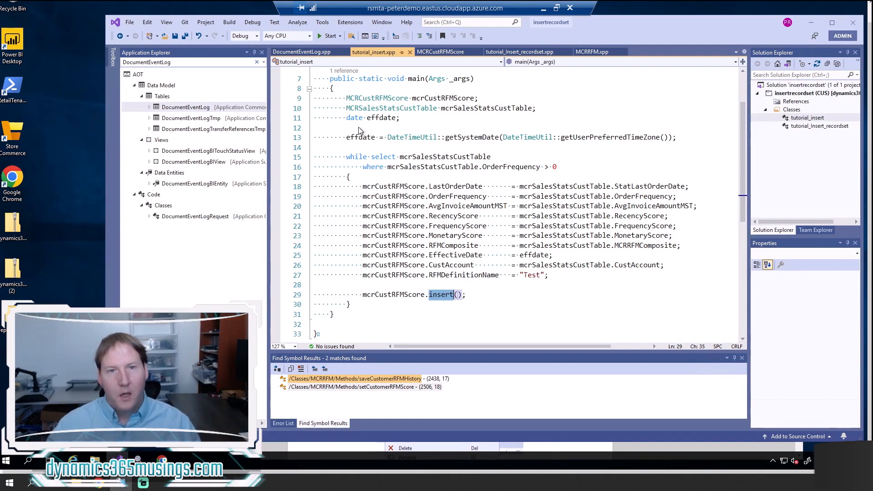
pyautogui.moveTo(476, 262)
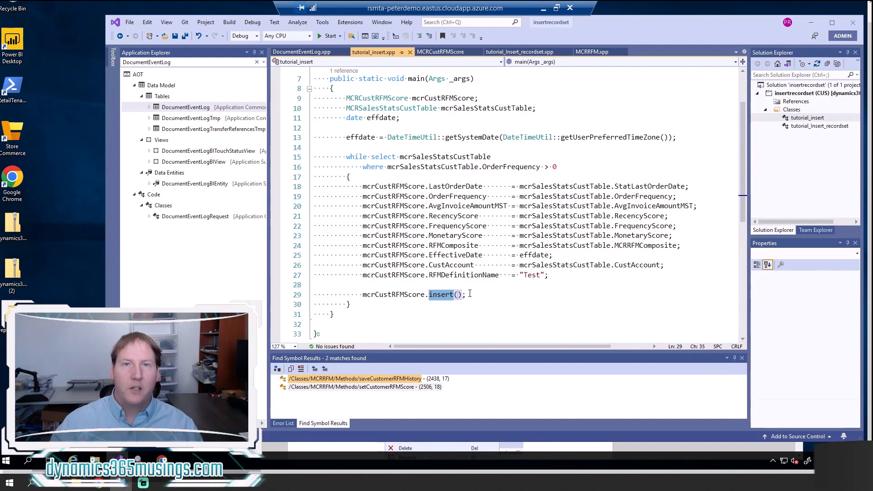
pyautogui.moveTo(449, 295)
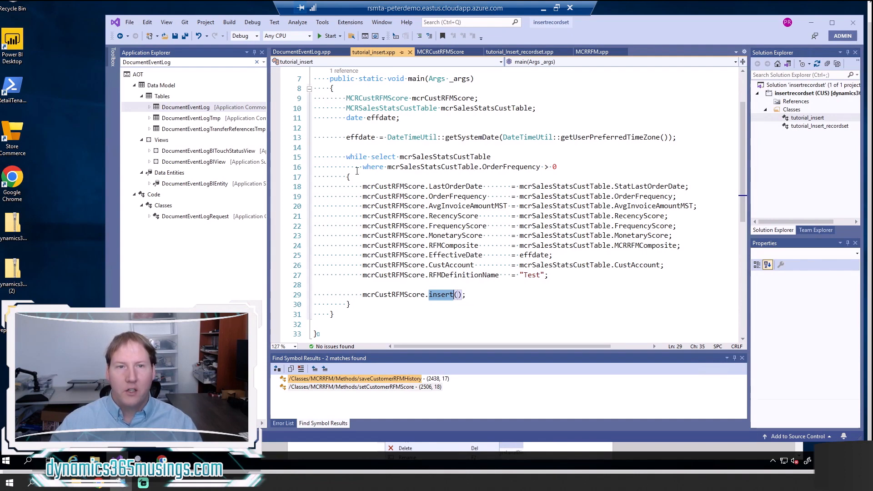
pyautogui.moveTo(492, 308)
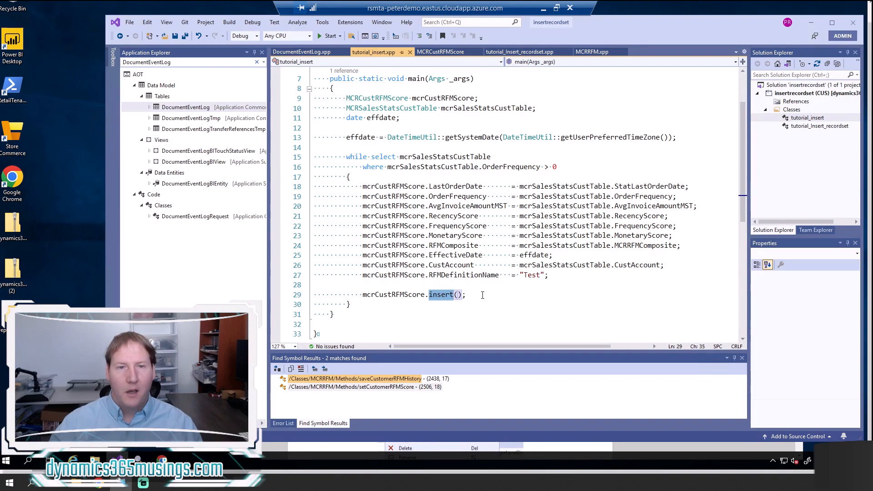
pyautogui.moveTo(496, 299)
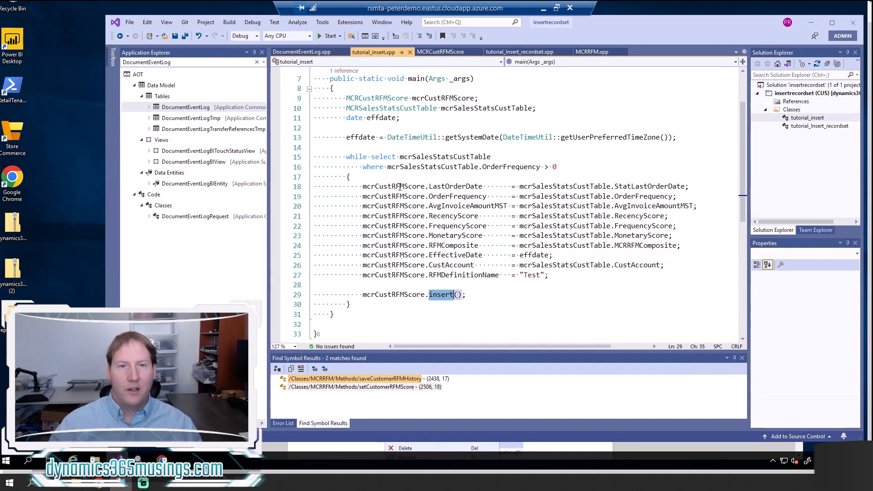
pyautogui.click(388, 185)
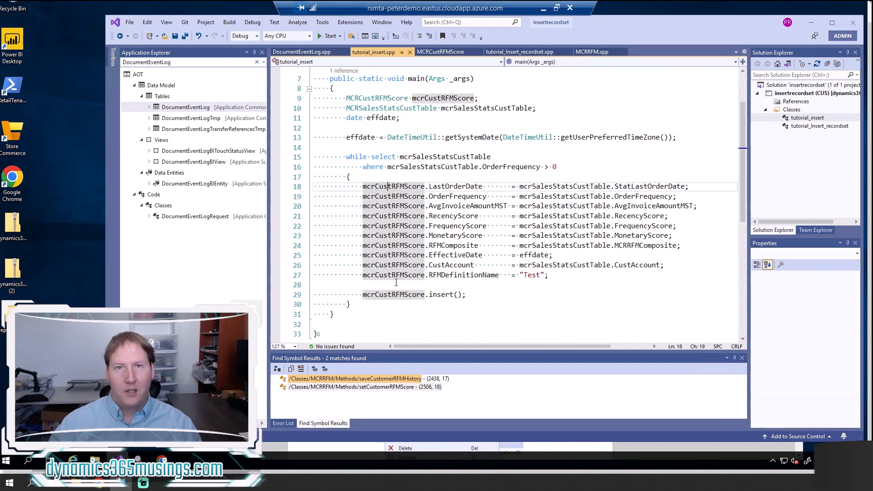
pyautogui.moveTo(492, 300)
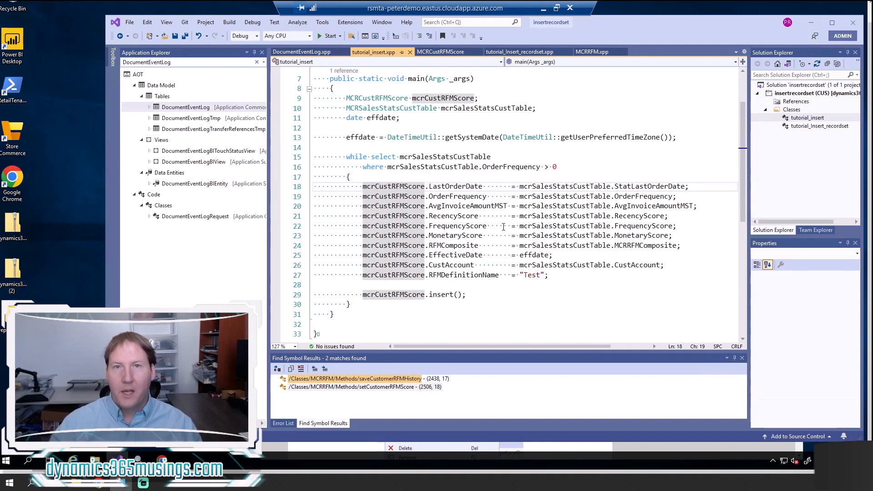
pyautogui.moveTo(572, 306)
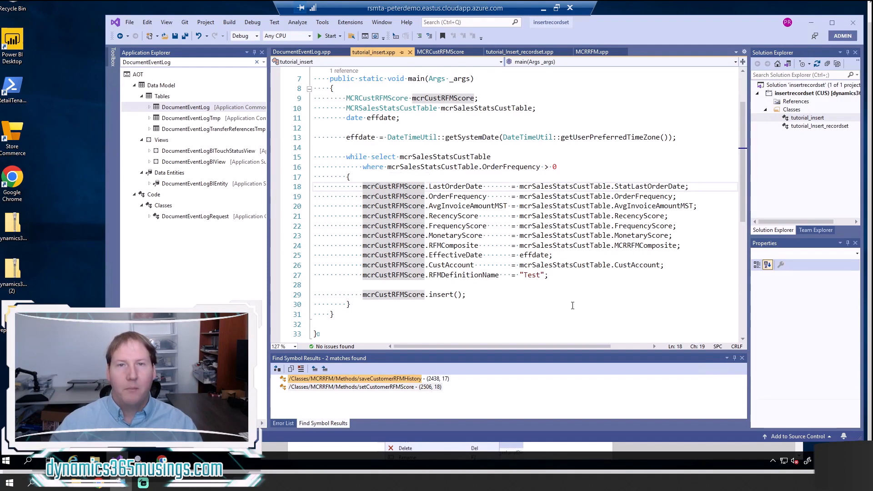
pyautogui.moveTo(540, 190)
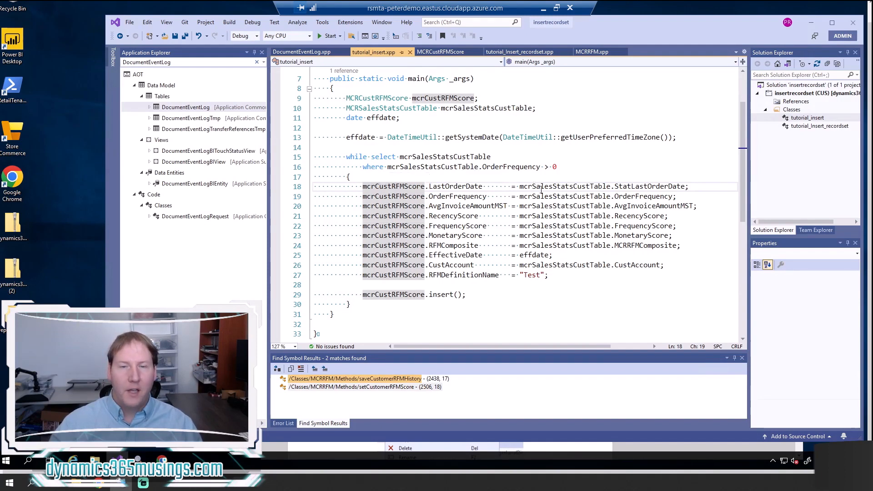
pyautogui.moveTo(587, 281)
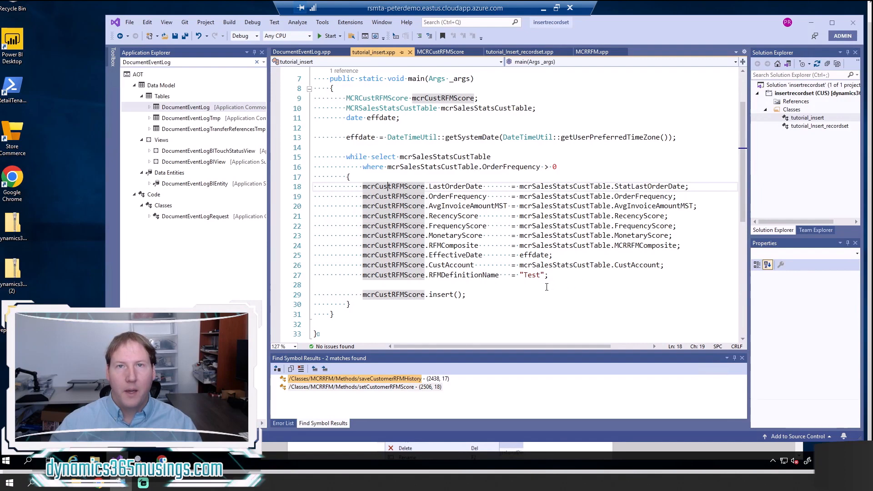
pyautogui.moveTo(422, 165)
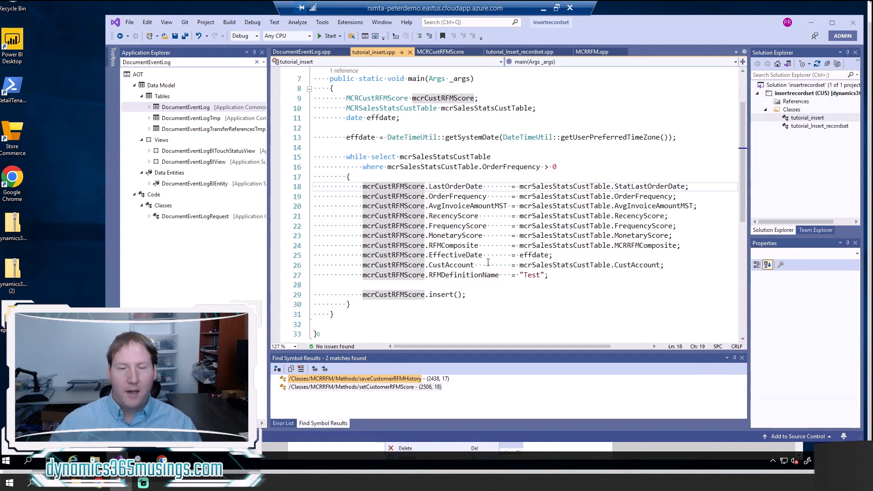
pyautogui.moveTo(484, 298)
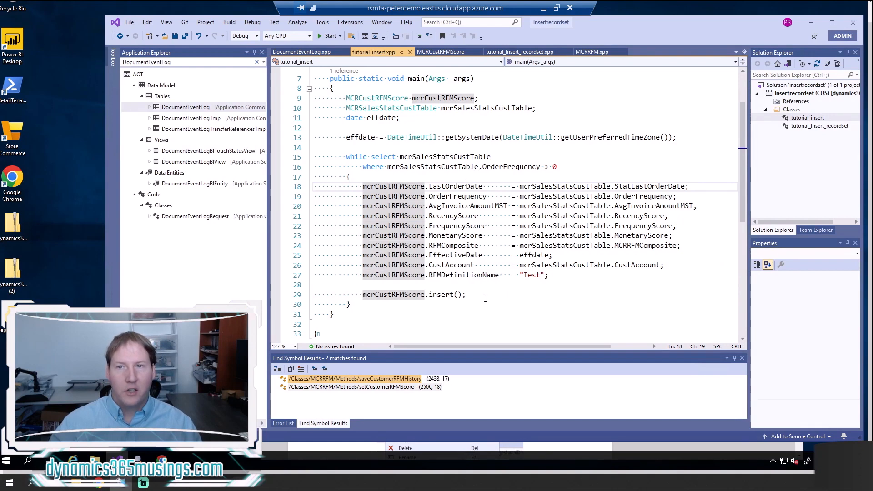
pyautogui.moveTo(519, 50)
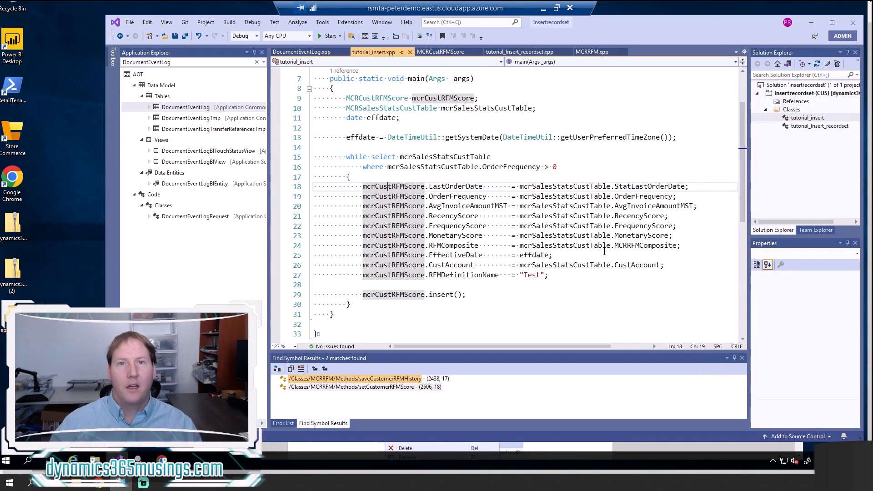
pyautogui.moveTo(520, 51)
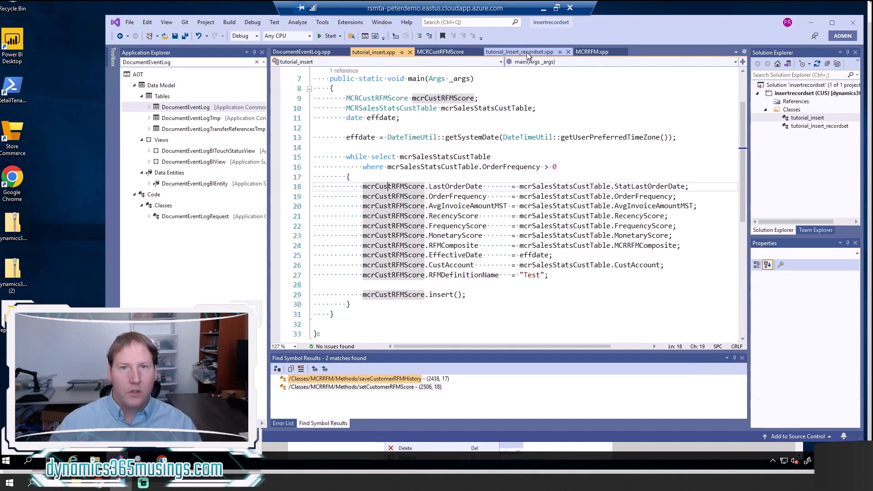
# - Show tutorial_Insert_recordset.xpp, highlighting main, the insert_recordset keyword and mcrCustRFMScore target
pyautogui.click(520, 51)
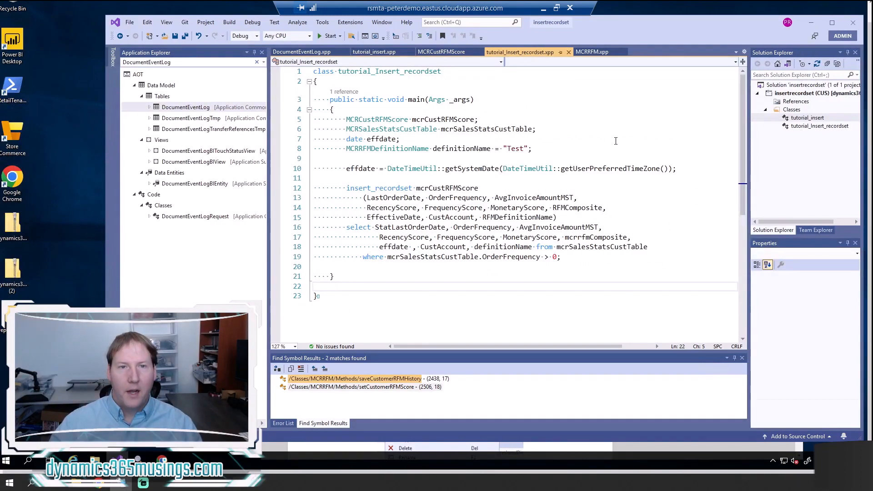
pyautogui.doubleClick(415, 99)
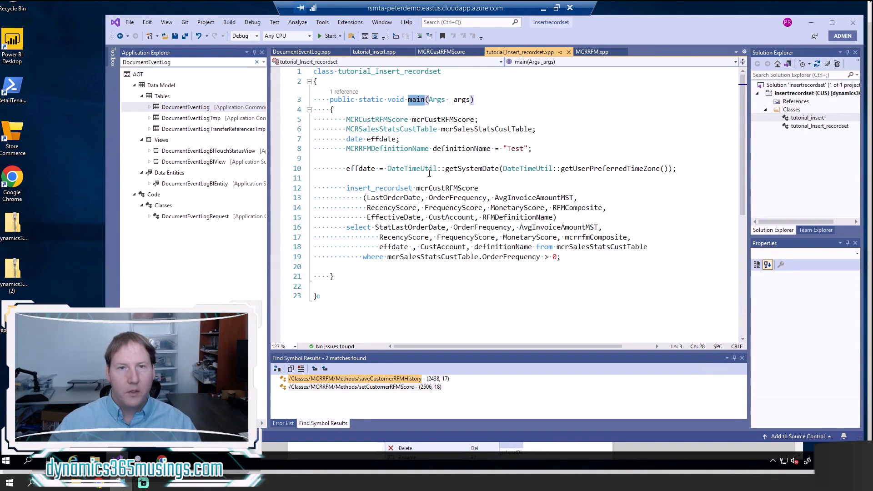
pyautogui.click(446, 187)
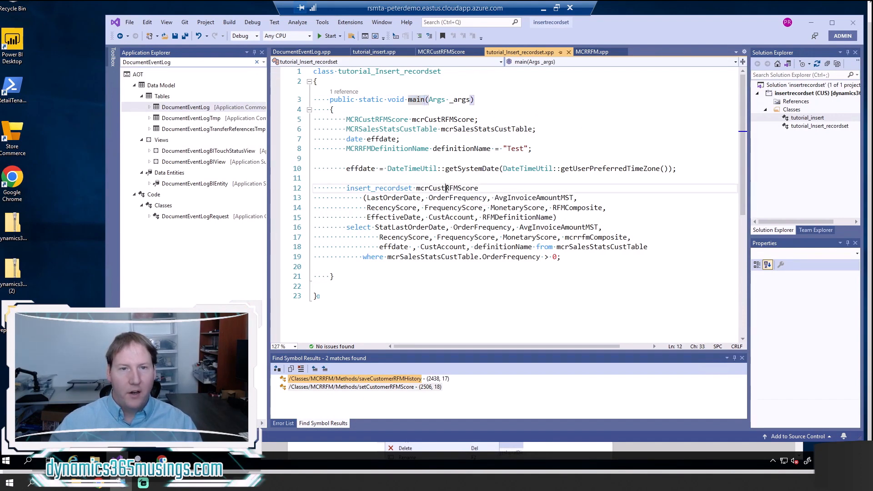
pyautogui.doubleClick(445, 188)
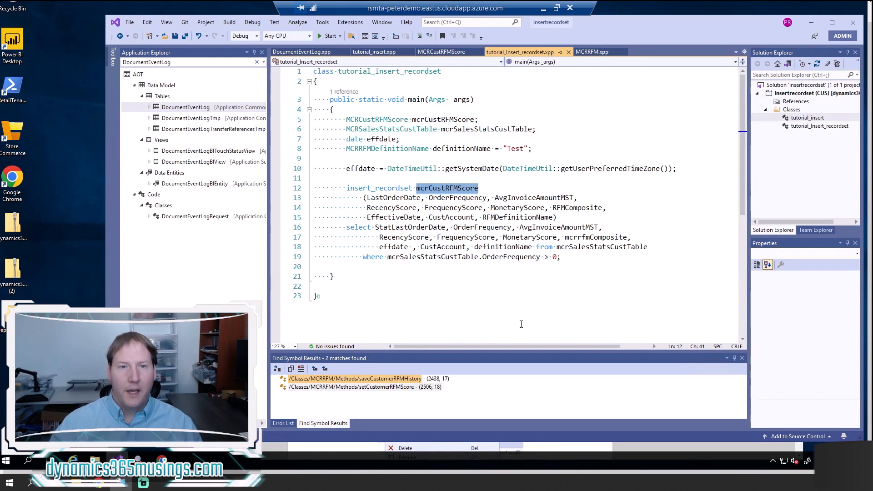
pyautogui.moveTo(489, 302)
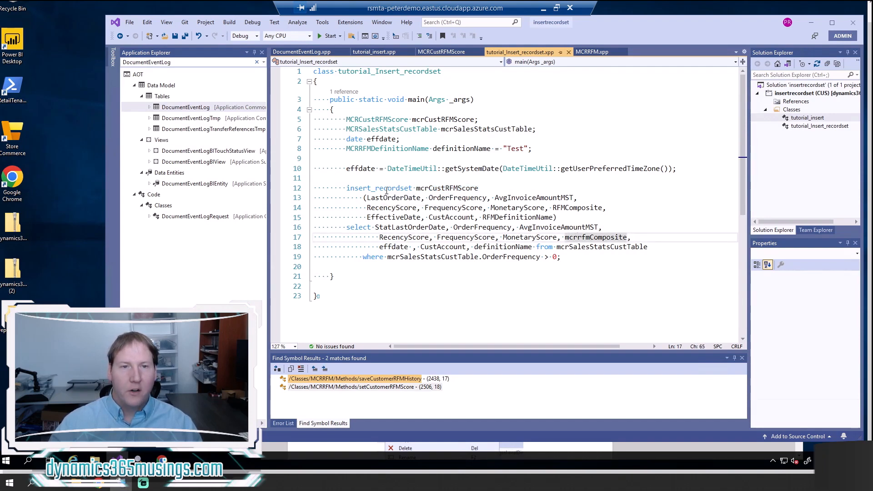
pyautogui.doubleClick(378, 187)
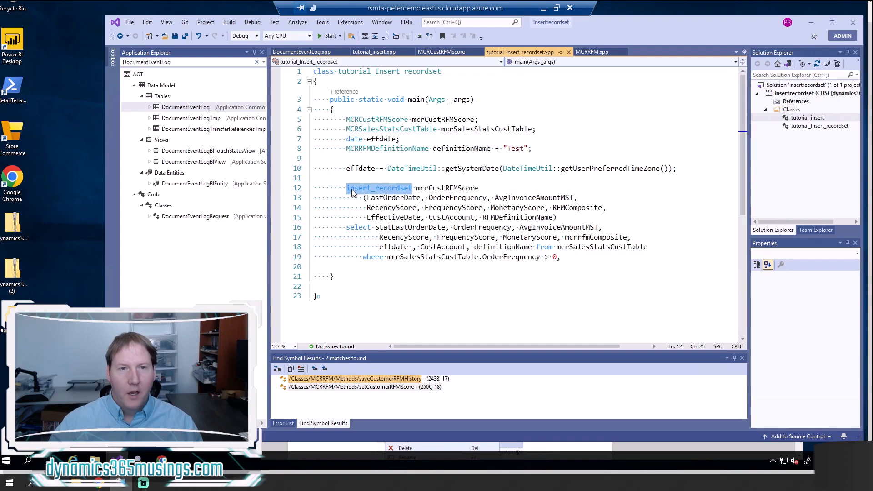
pyautogui.moveTo(362, 197)
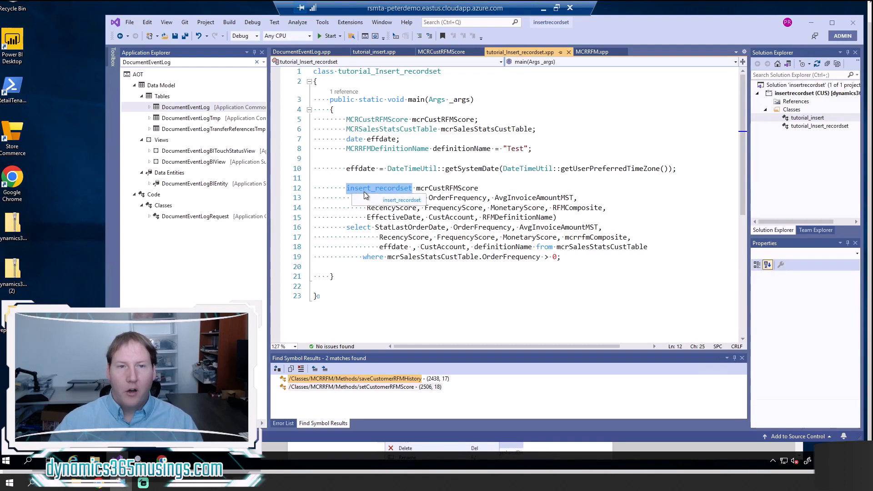
pyautogui.moveTo(397, 192)
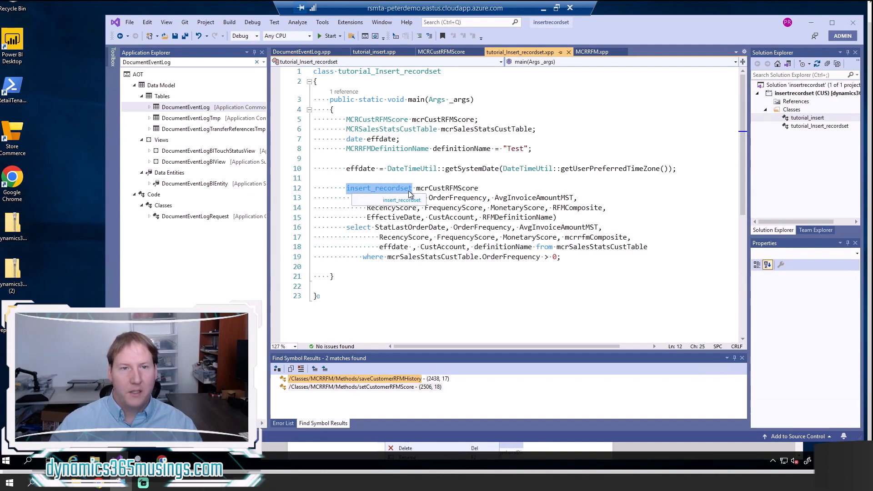
pyautogui.moveTo(409, 194)
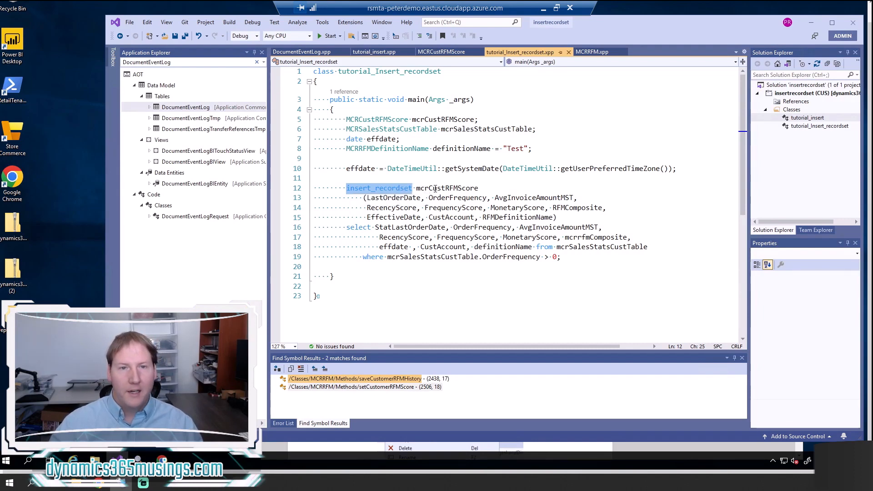
# - Highlight the MCRCustRFMScore table declaration and its use in the insert_recordset statement
pyautogui.doubleClick(446, 188)
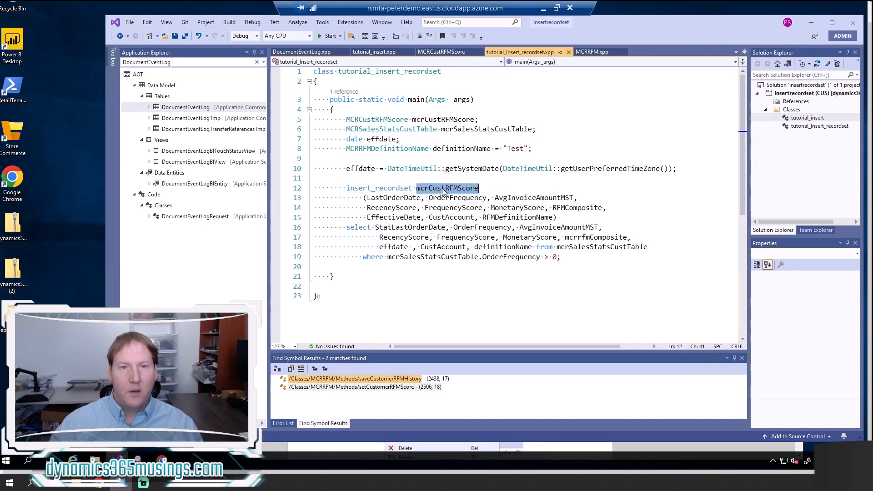
pyautogui.moveTo(446, 187)
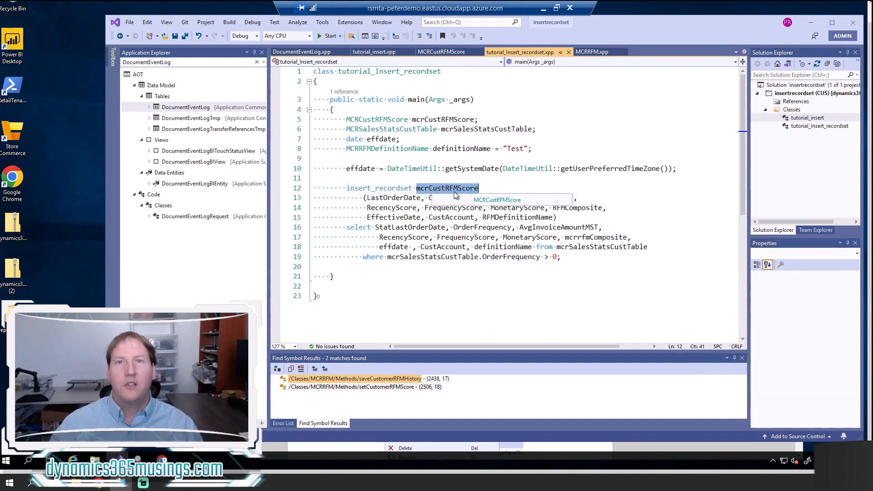
pyautogui.moveTo(430, 191)
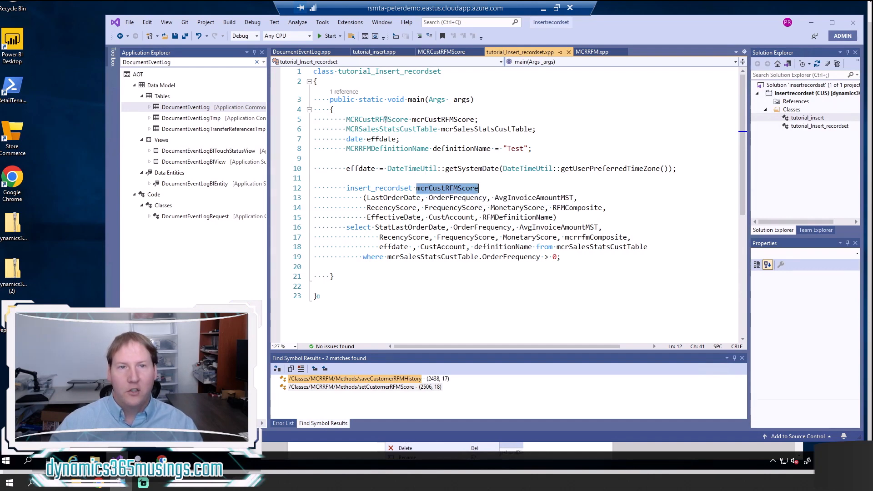
pyautogui.doubleClick(377, 119)
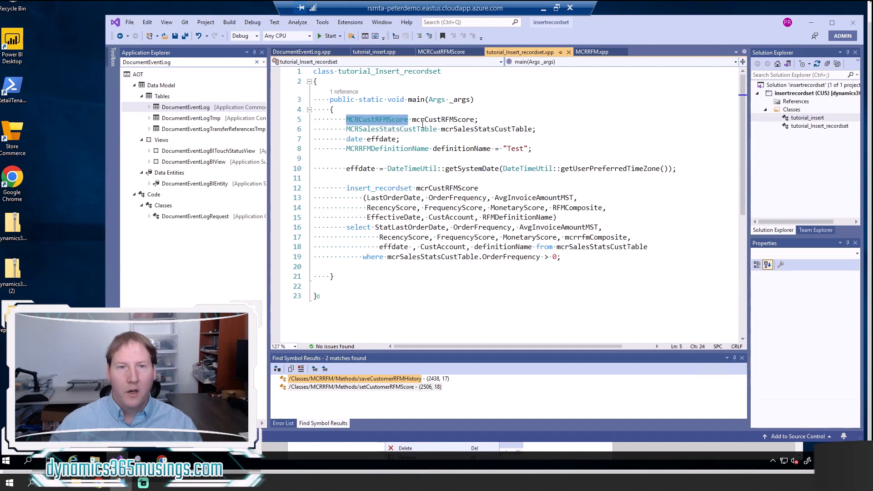
pyautogui.doubleClick(443, 119)
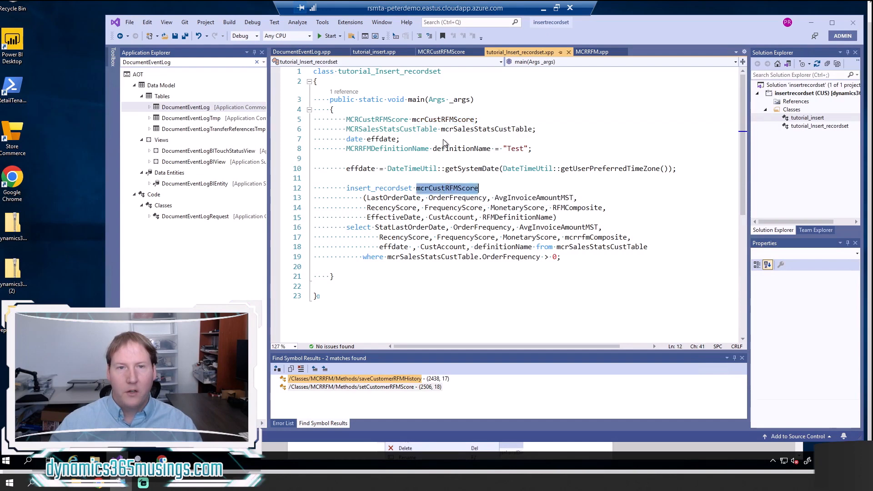
pyautogui.moveTo(447, 187)
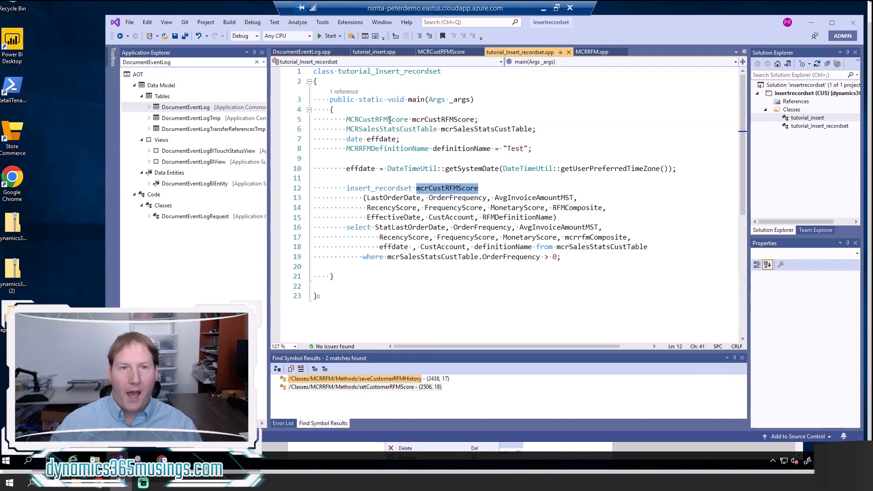
pyautogui.moveTo(446, 187)
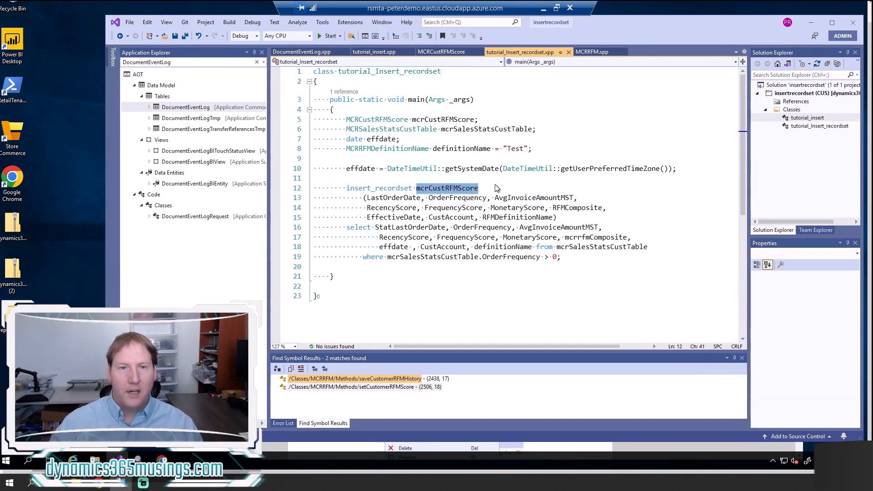
pyautogui.moveTo(393, 205)
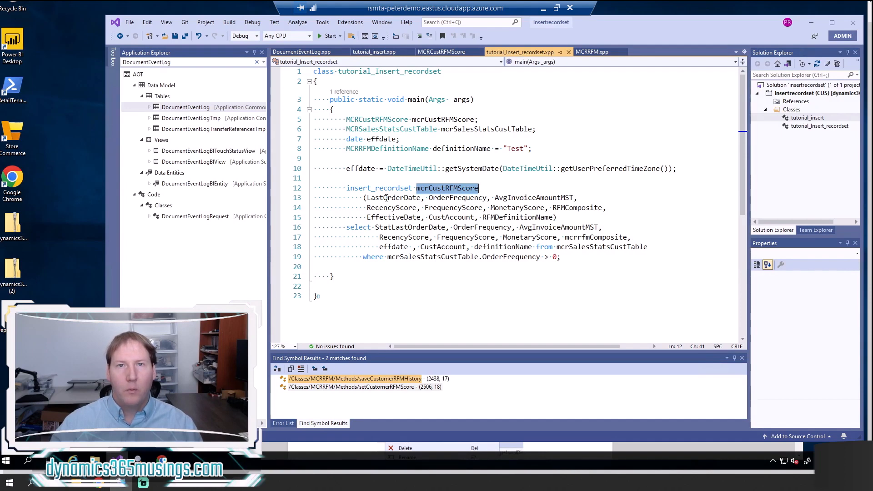
pyautogui.click(394, 197)
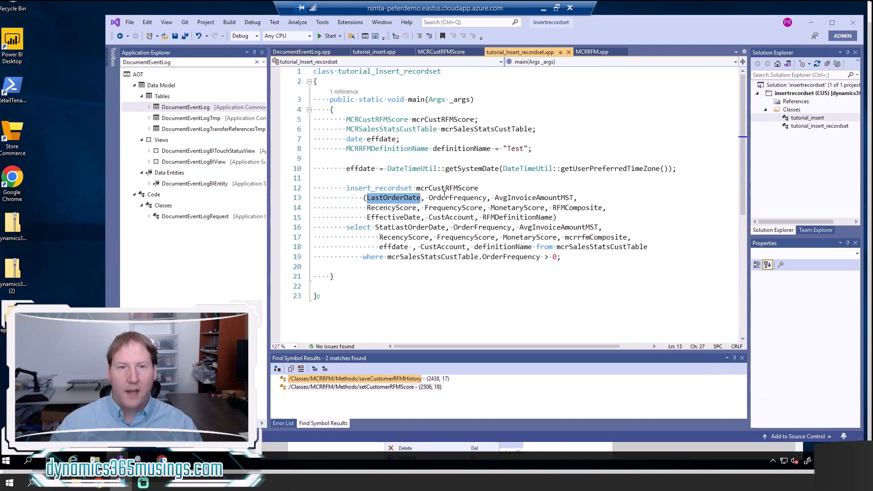
pyautogui.doubleClick(533, 198)
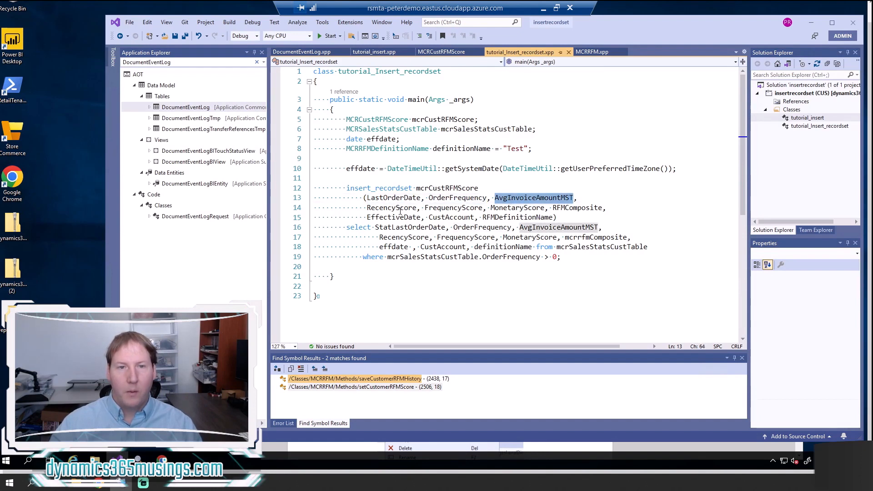
pyautogui.doubleClick(452, 208)
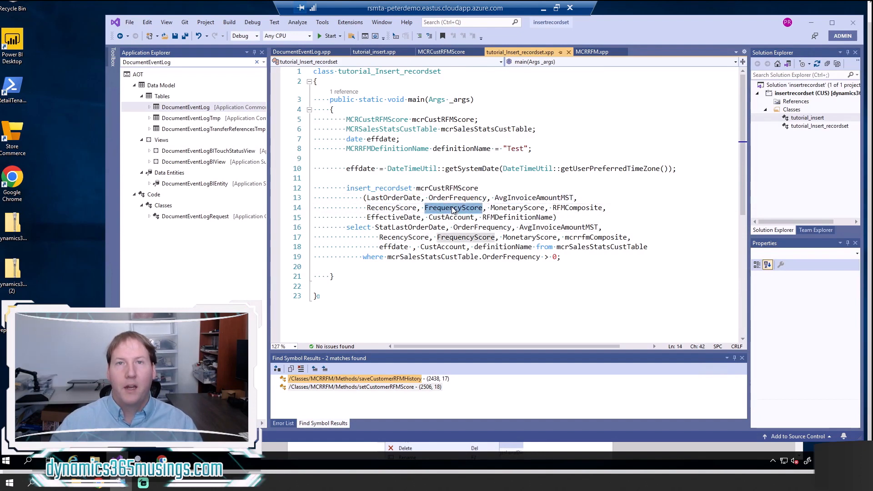
pyautogui.doubleClick(518, 207)
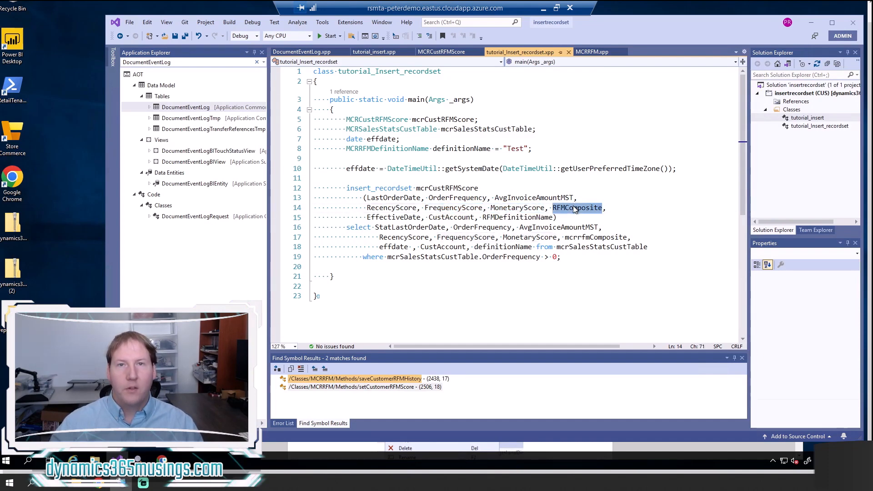
pyautogui.moveTo(567, 209)
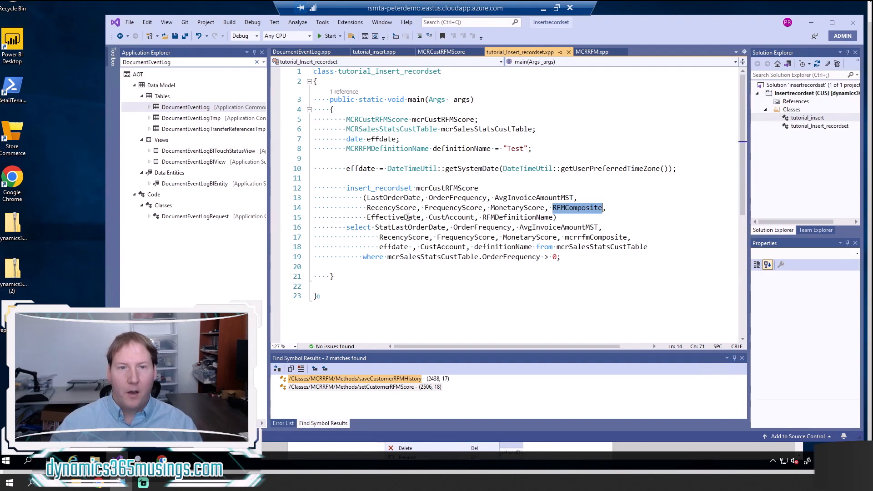
pyautogui.click(451, 218)
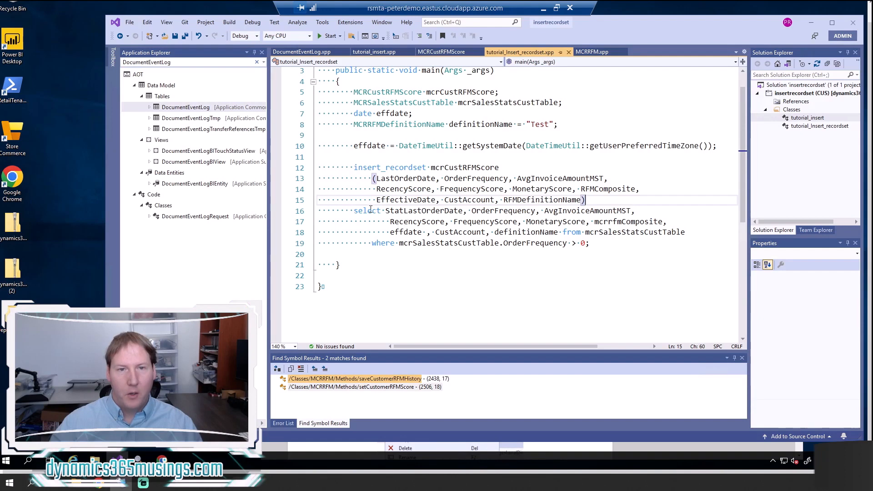
pyautogui.doubleClick(367, 210)
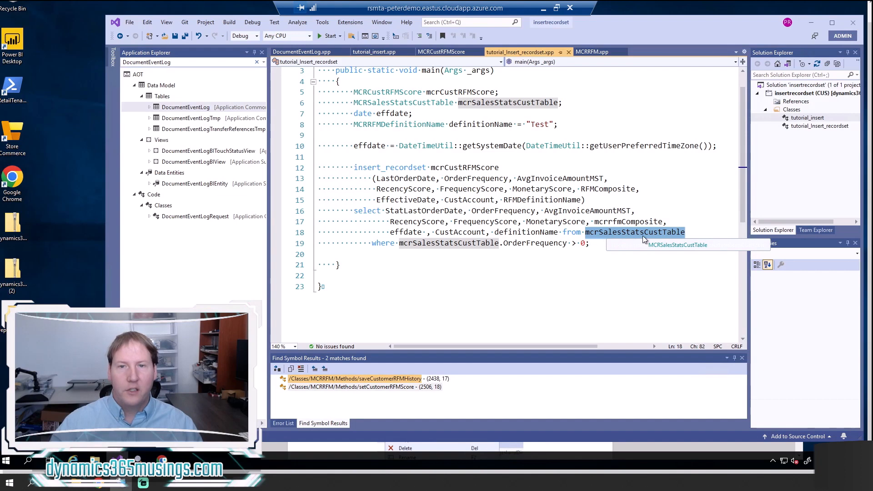
pyautogui.moveTo(679, 237)
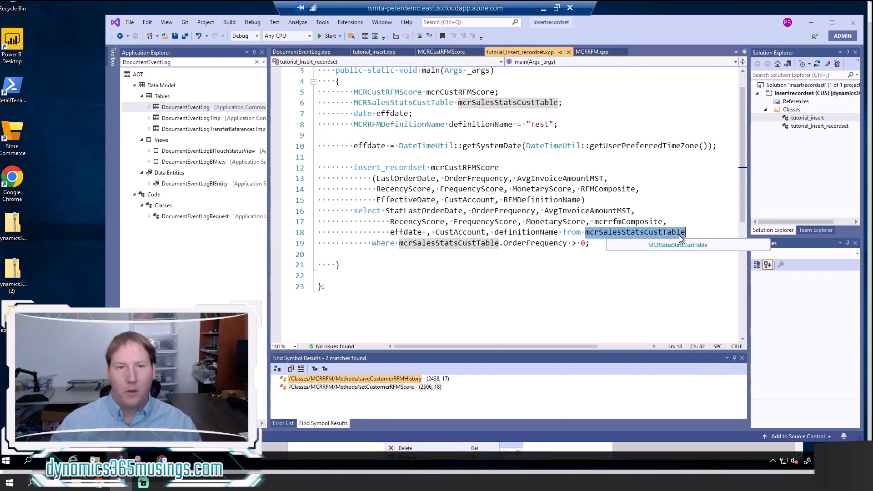
pyautogui.click(590, 243)
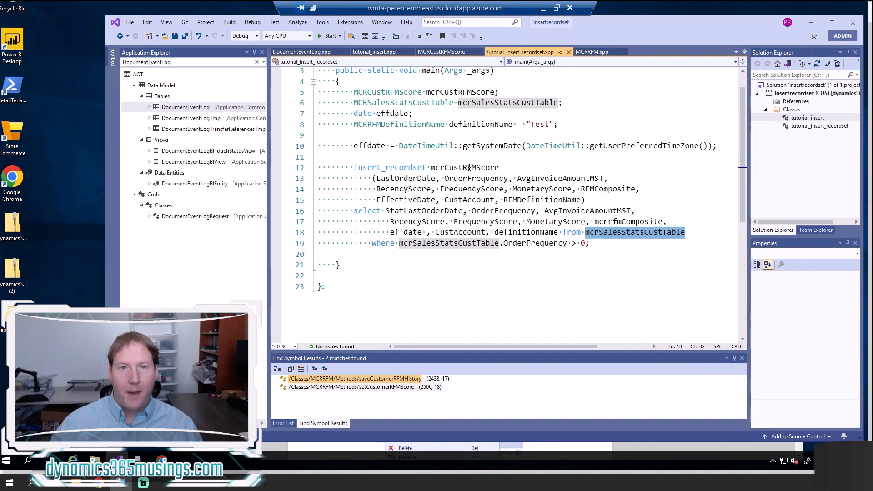
pyautogui.doubleClick(464, 167)
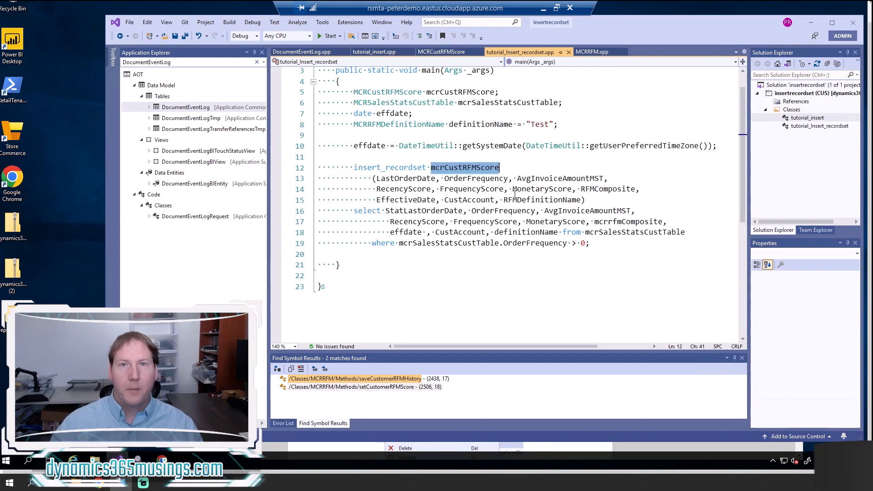
pyautogui.moveTo(423, 210)
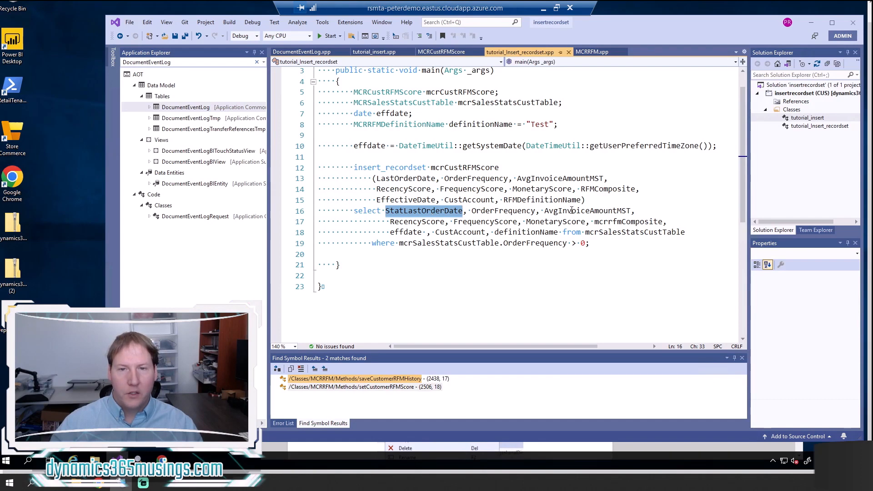
pyautogui.moveTo(409, 186)
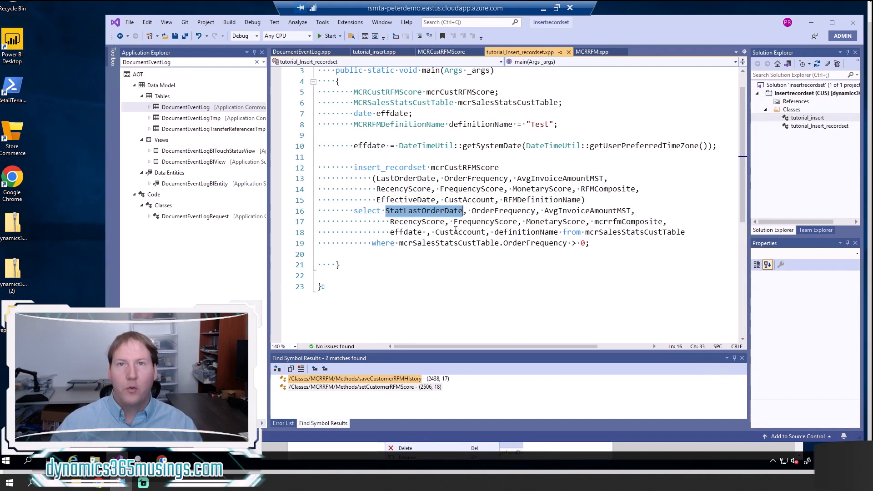
pyautogui.moveTo(414, 216)
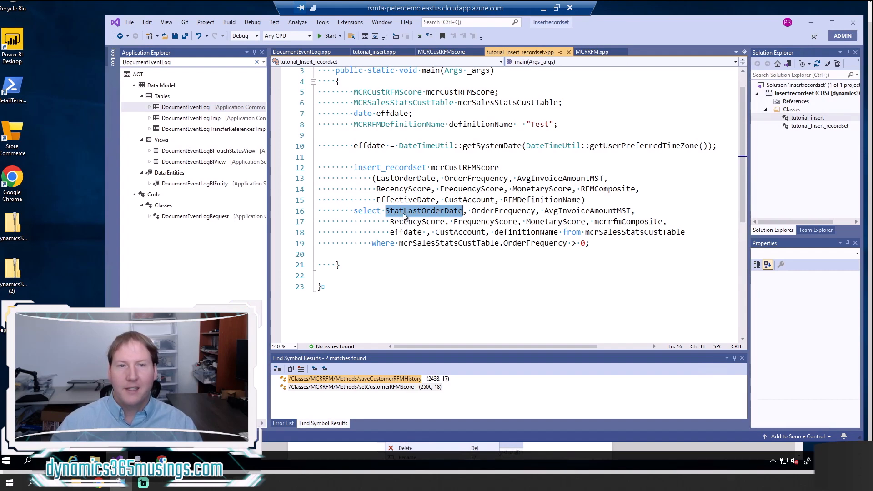
pyautogui.moveTo(440, 218)
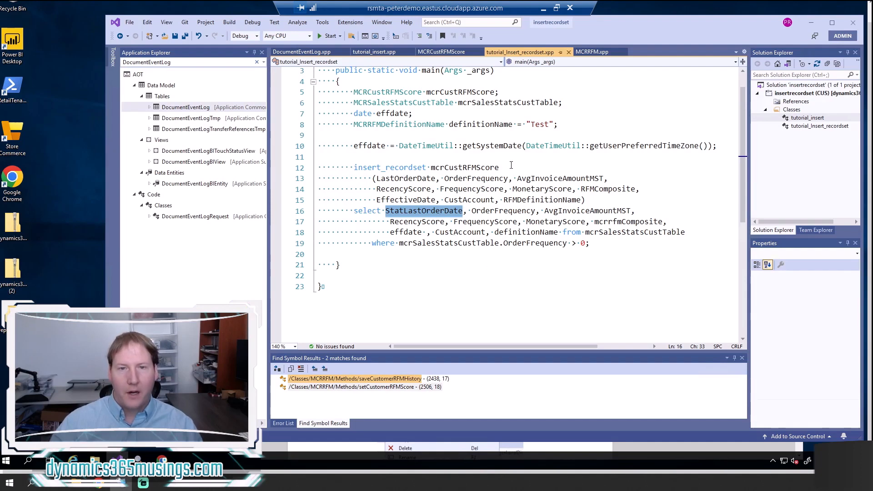
pyautogui.doubleClick(406, 178)
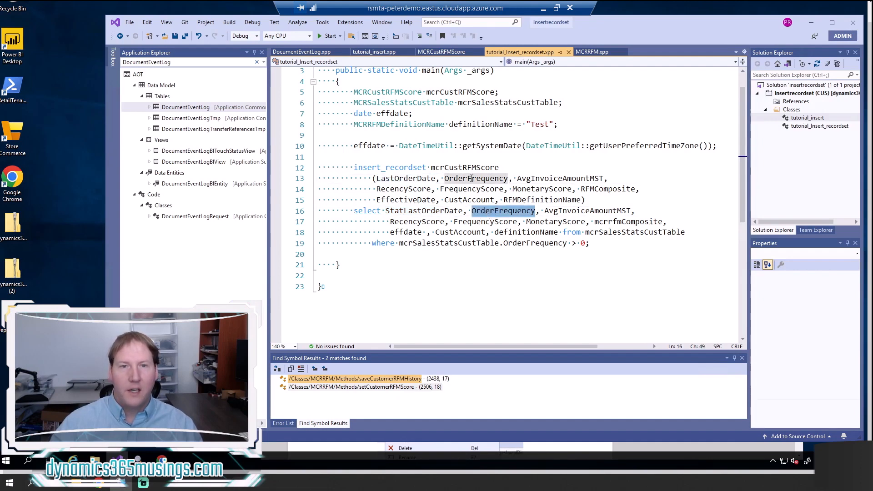
pyautogui.doubleClick(587, 210)
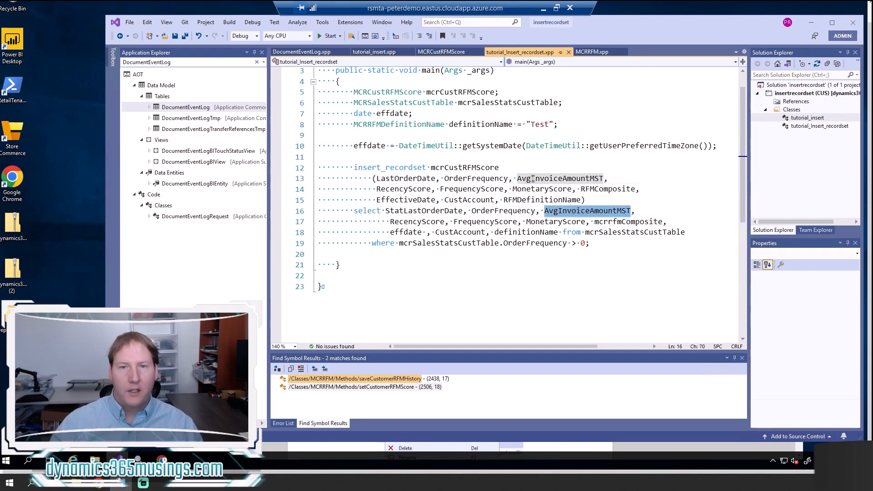
pyautogui.doubleClick(418, 221)
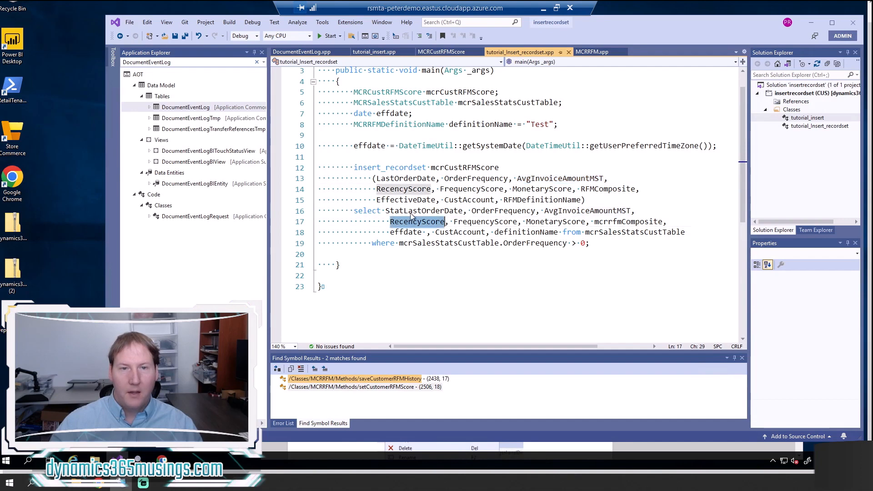
pyautogui.doubleClick(485, 221)
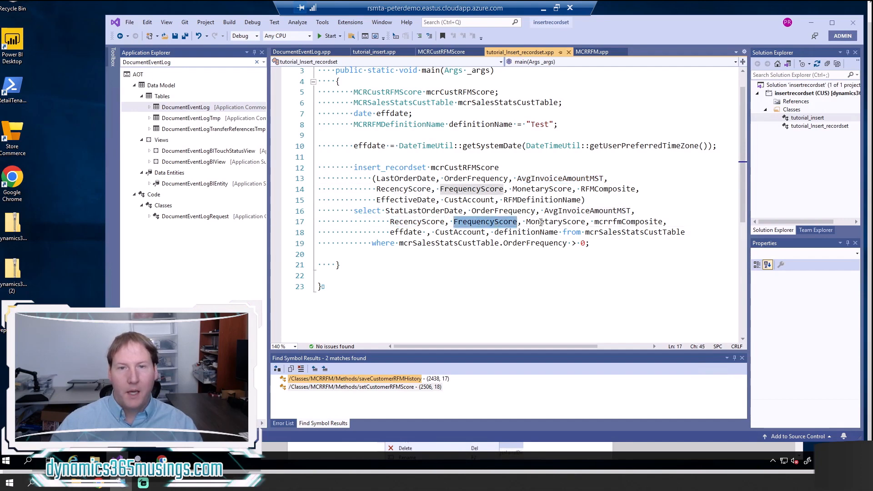
pyautogui.doubleClick(628, 221)
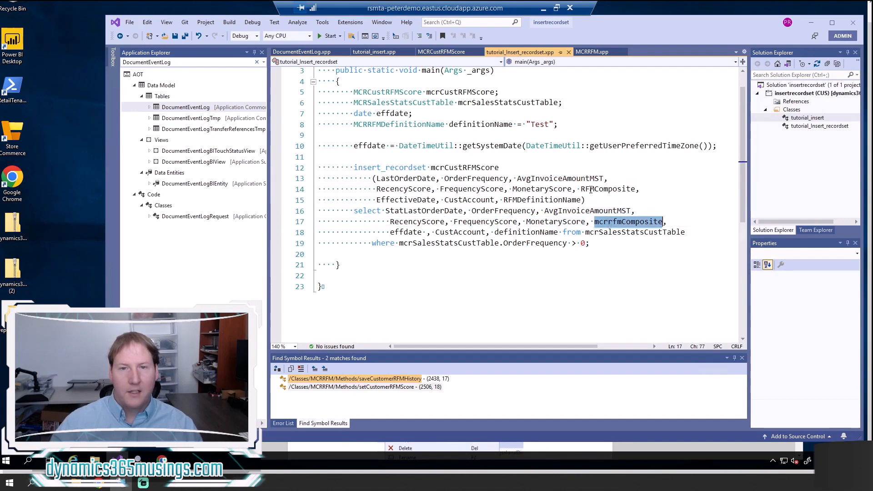
pyautogui.doubleClick(405, 232)
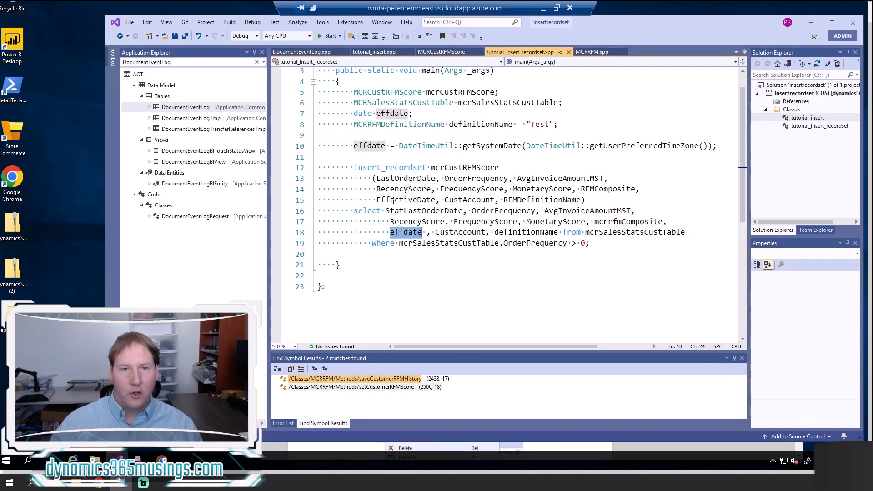
pyautogui.doubleClick(460, 232)
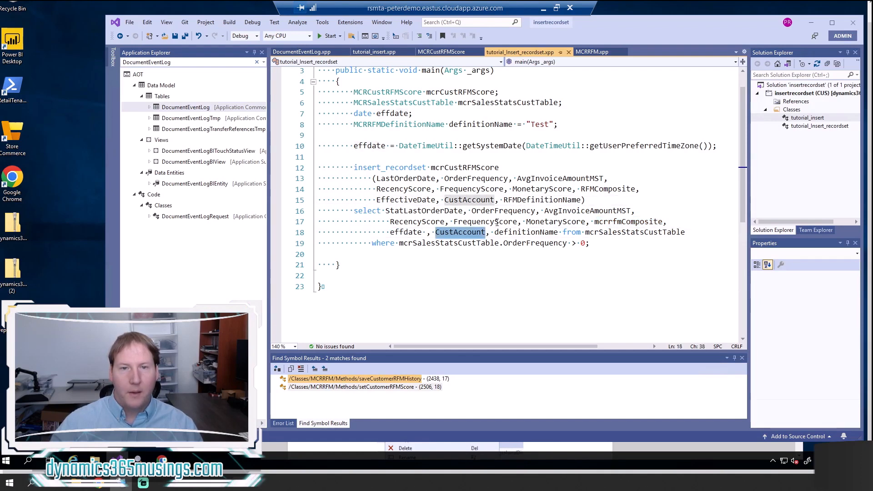
pyautogui.doubleClick(526, 232)
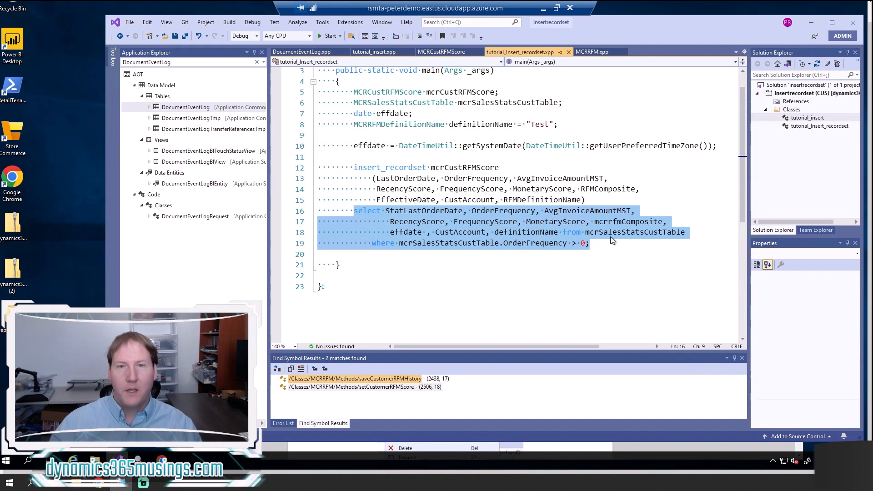
pyautogui.click(588, 199)
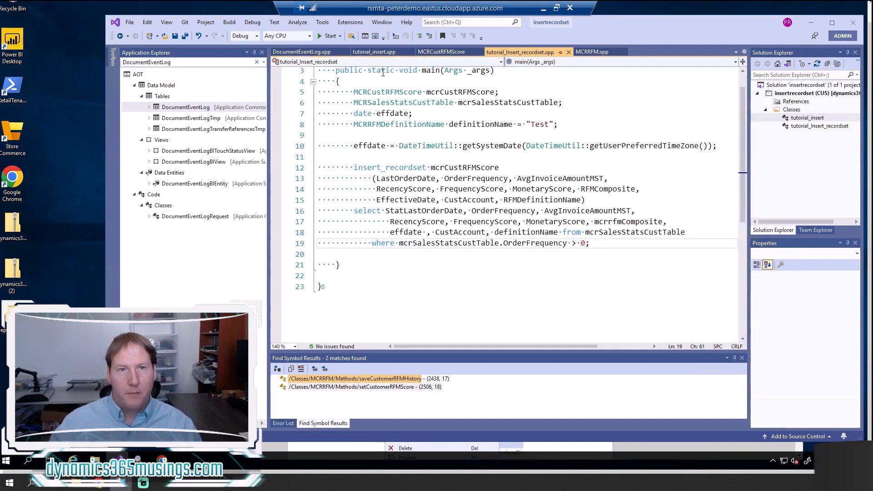
pyautogui.click(374, 52)
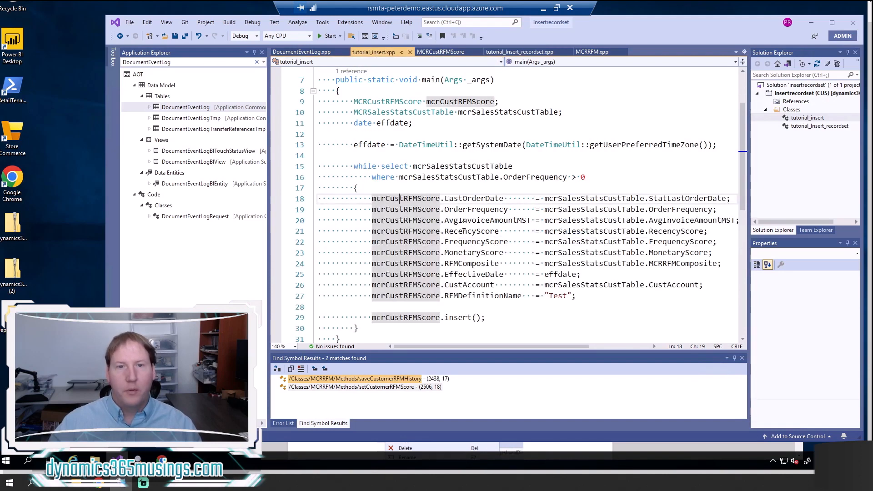
pyautogui.click(520, 51)
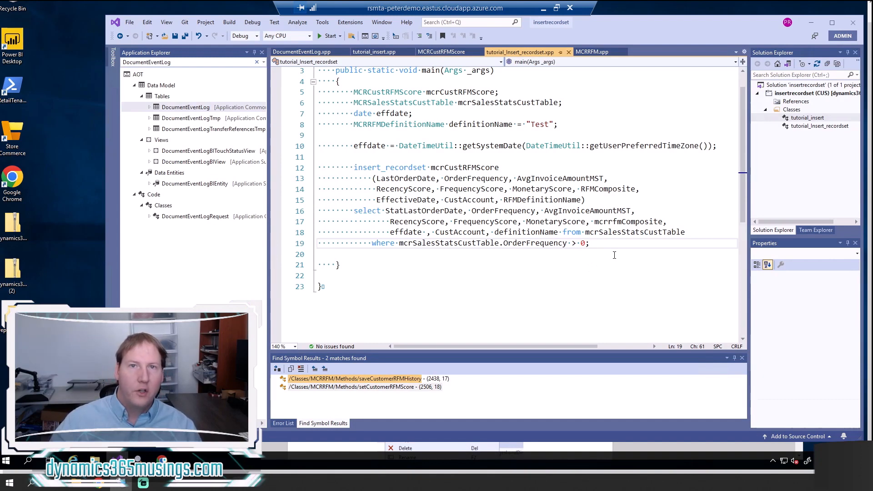
pyautogui.moveTo(598, 244)
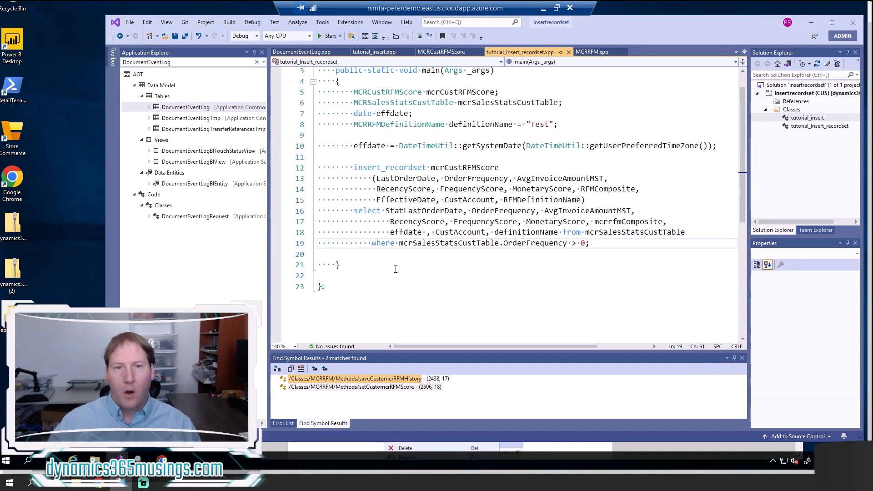
pyautogui.moveTo(449, 254)
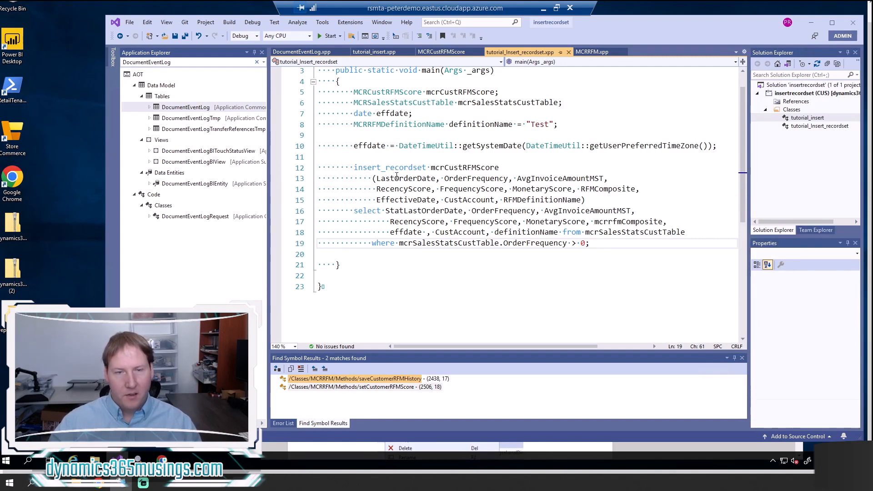
pyautogui.doubleClick(465, 167)
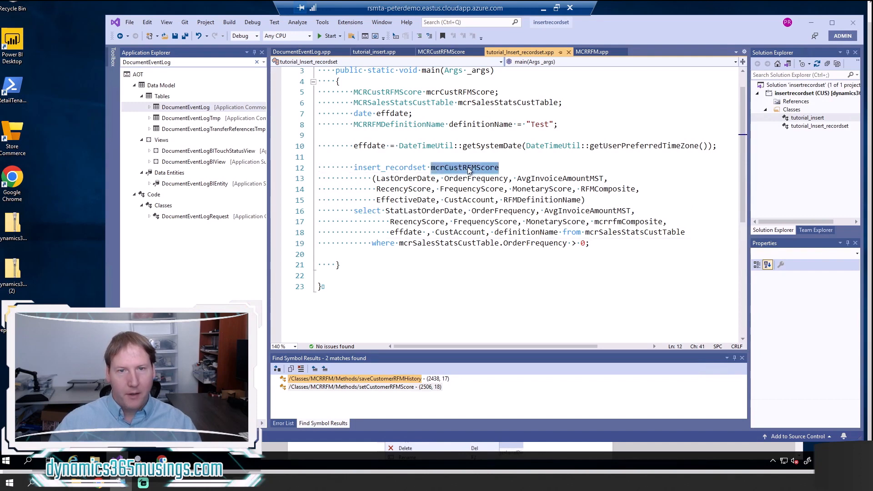
pyautogui.moveTo(465, 167)
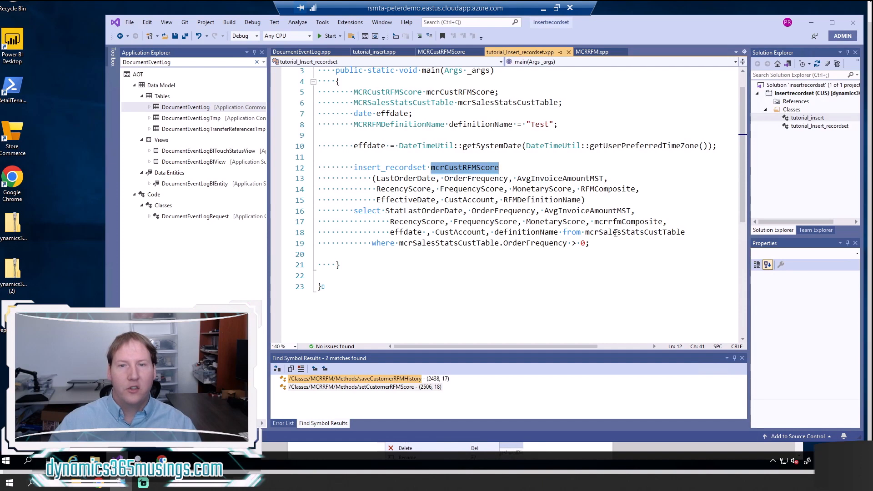
pyautogui.doubleClick(635, 232)
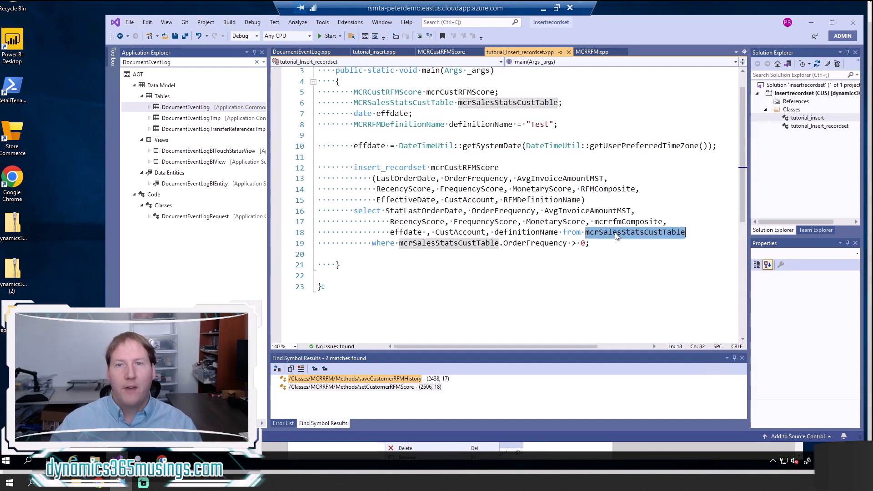
pyautogui.moveTo(409, 102)
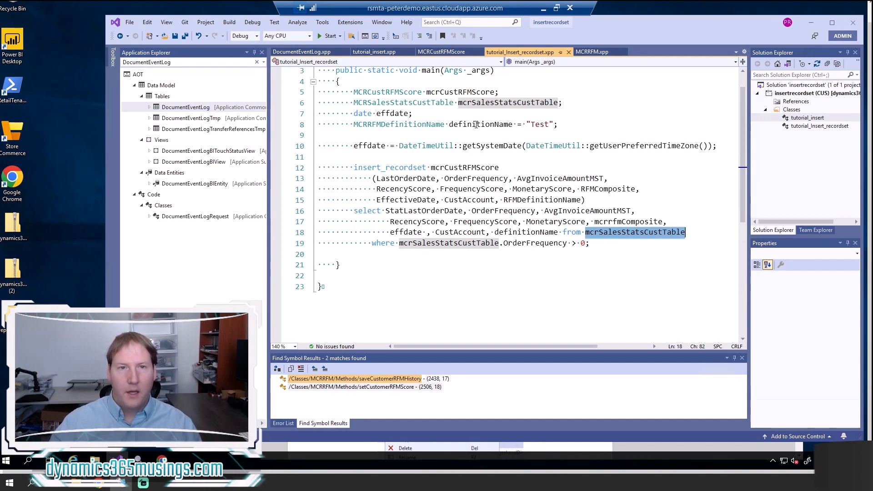
pyautogui.doubleClick(480, 125)
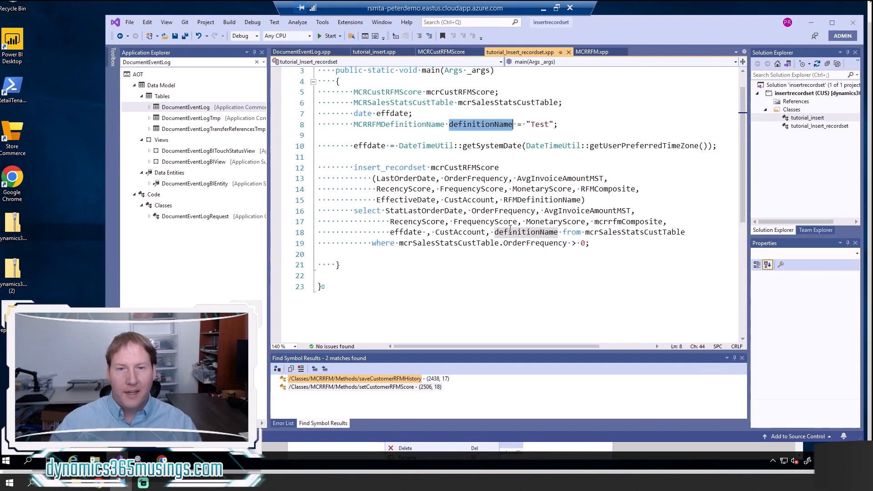
pyautogui.moveTo(657, 232)
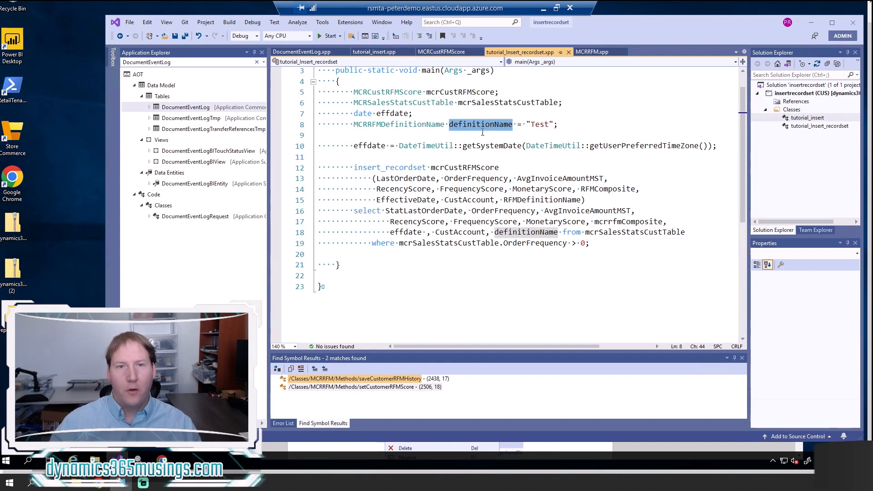
pyautogui.click(525, 232)
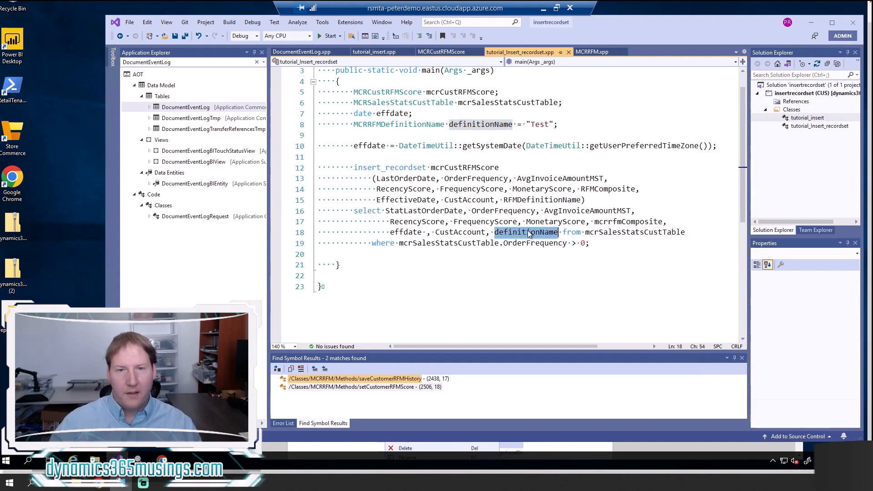
pyautogui.moveTo(535, 206)
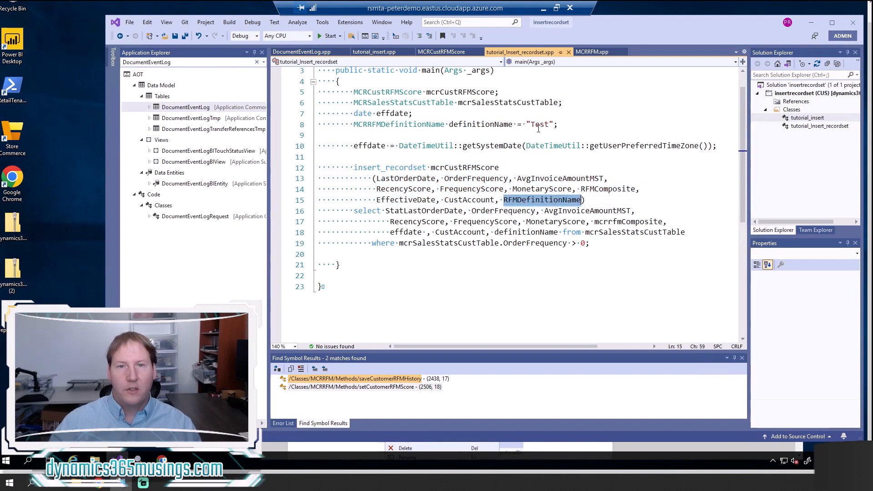
pyautogui.moveTo(530, 207)
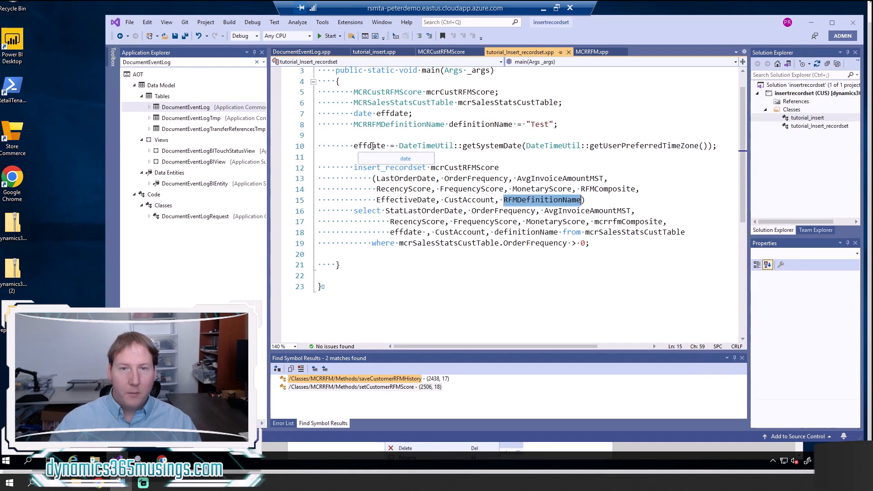
pyautogui.doubleClick(369, 146)
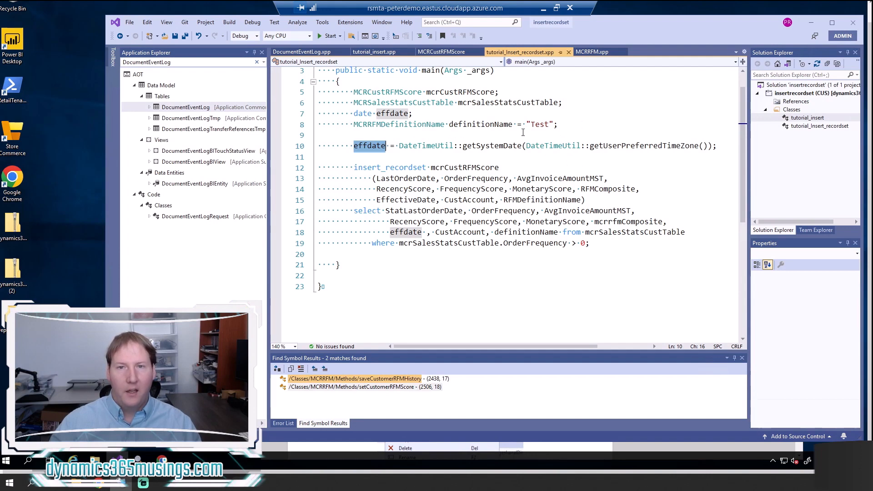
pyautogui.moveTo(361, 142)
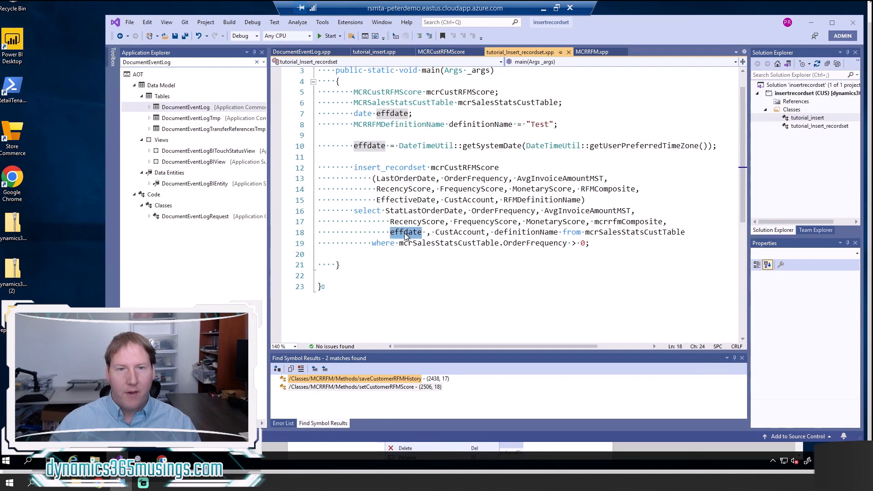
pyautogui.moveTo(406, 232)
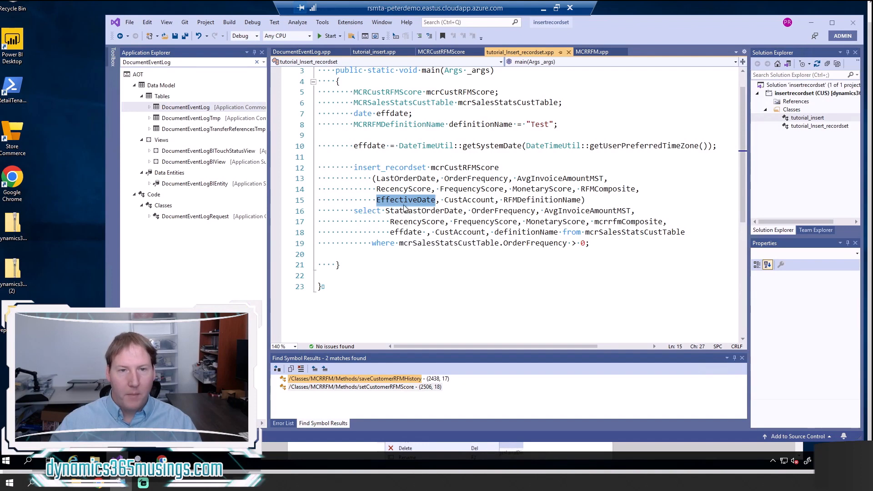
pyautogui.moveTo(632, 232)
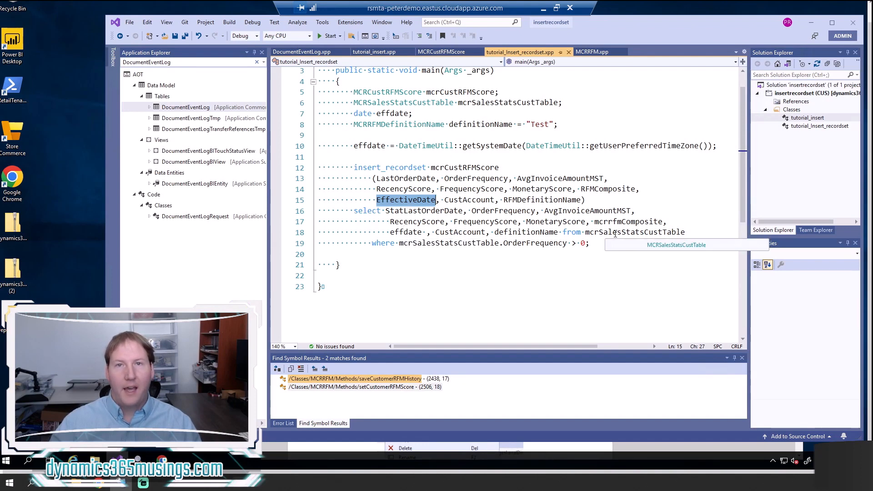
pyautogui.moveTo(411, 200)
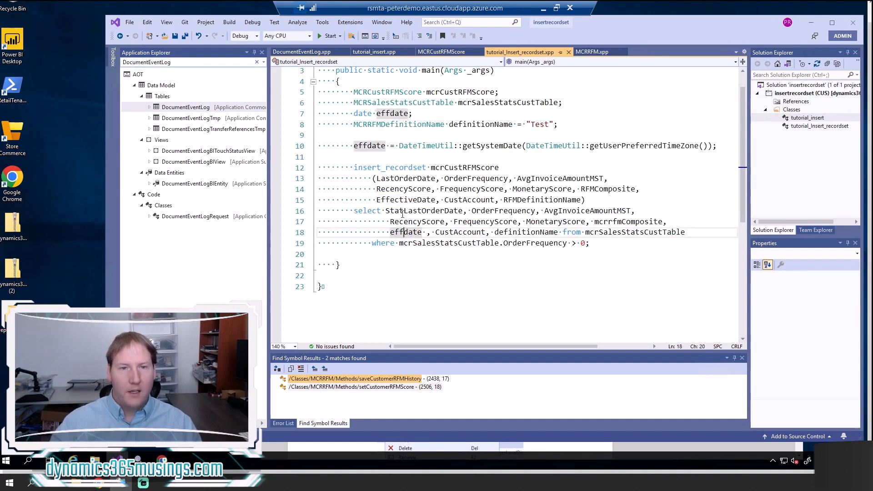
pyautogui.doubleClick(502, 210)
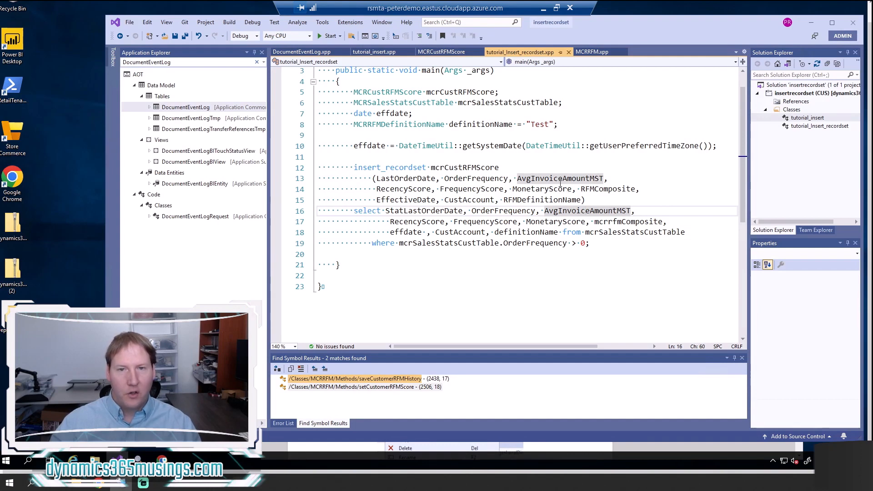
pyautogui.doubleClick(407, 232)
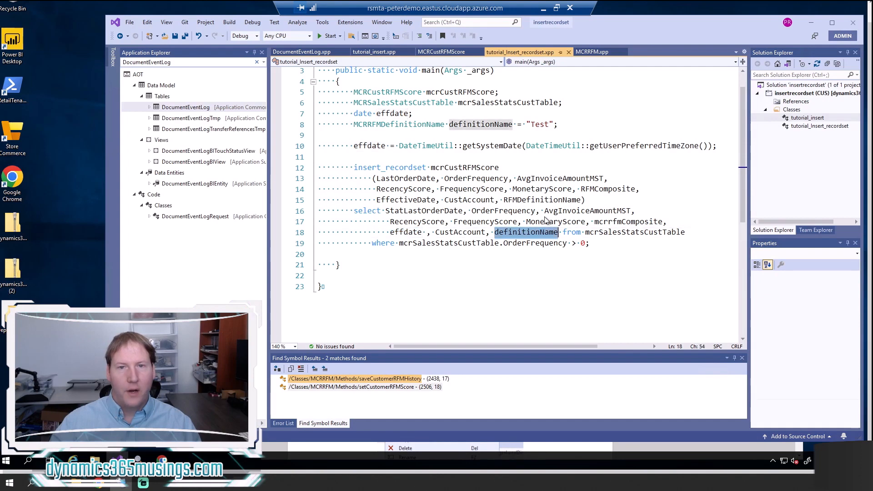
pyautogui.moveTo(525, 232)
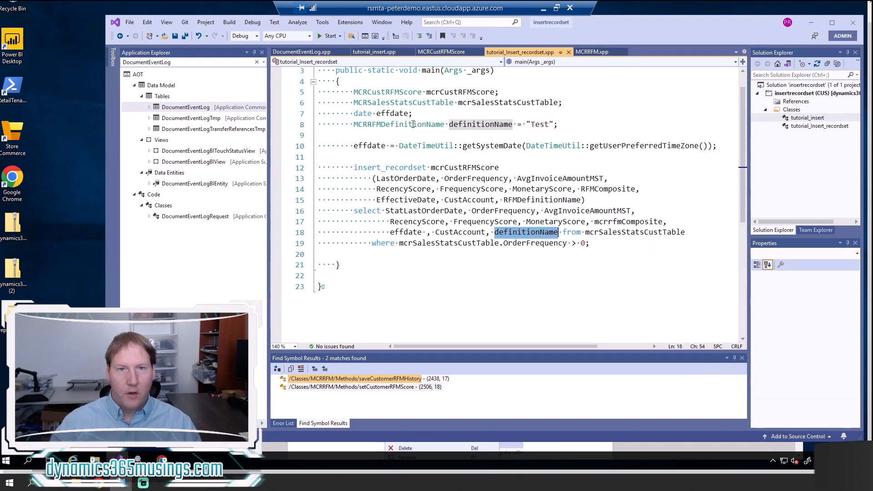
pyautogui.click(561, 125)
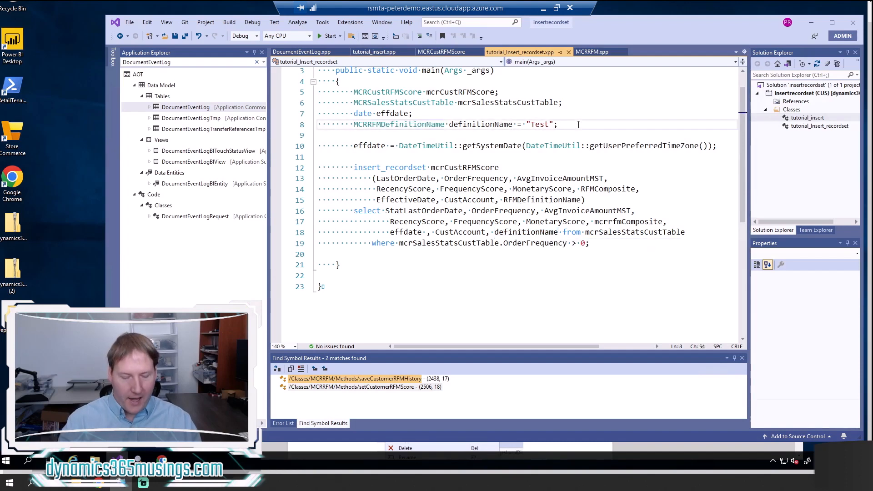
pyautogui.write('str')
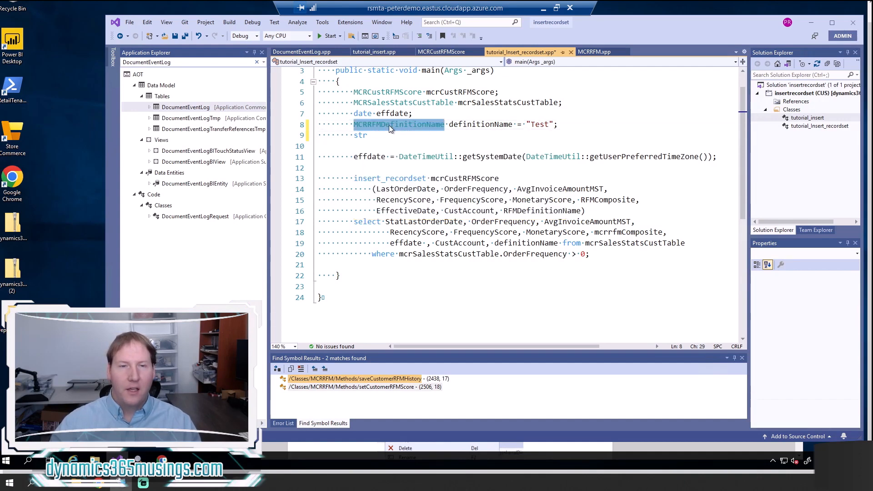
pyautogui.moveTo(401, 133)
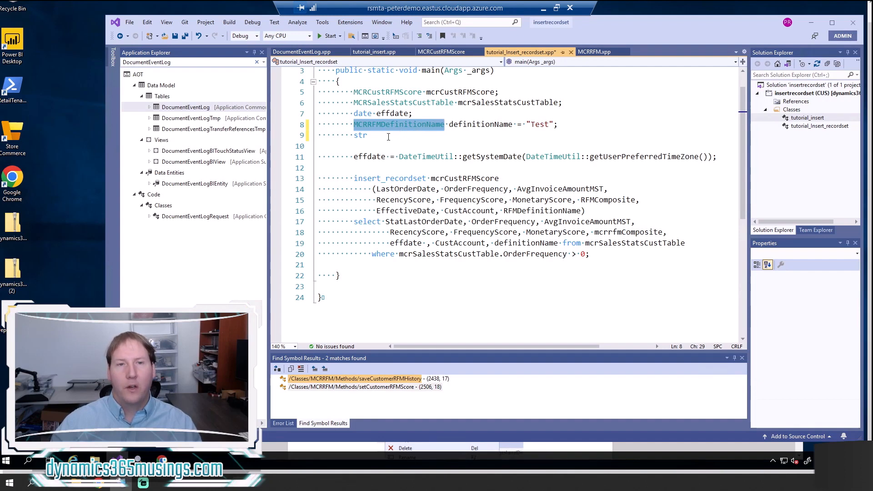
pyautogui.doubleClick(360, 134)
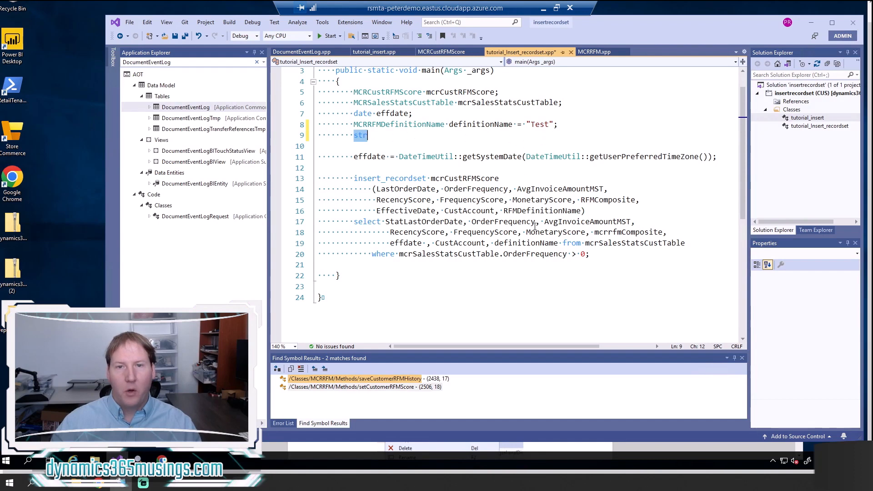
pyautogui.moveTo(567, 237)
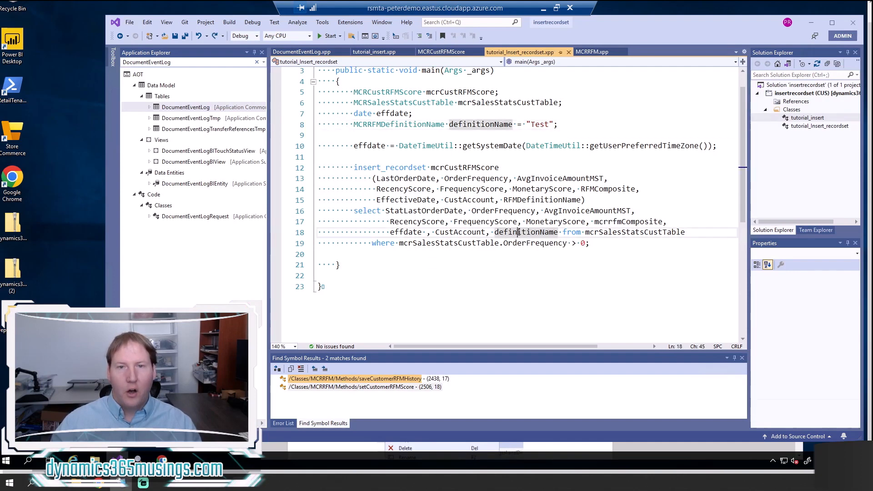
pyautogui.doubleClick(526, 232)
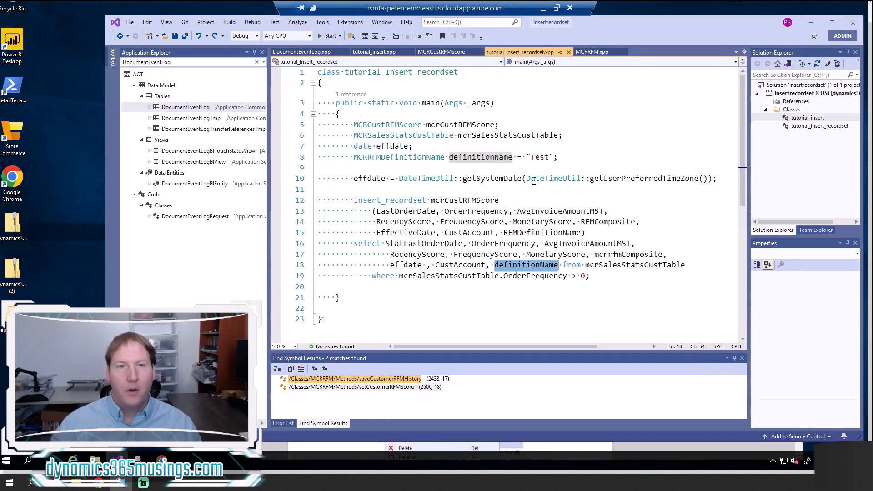
pyautogui.moveTo(442, 51)
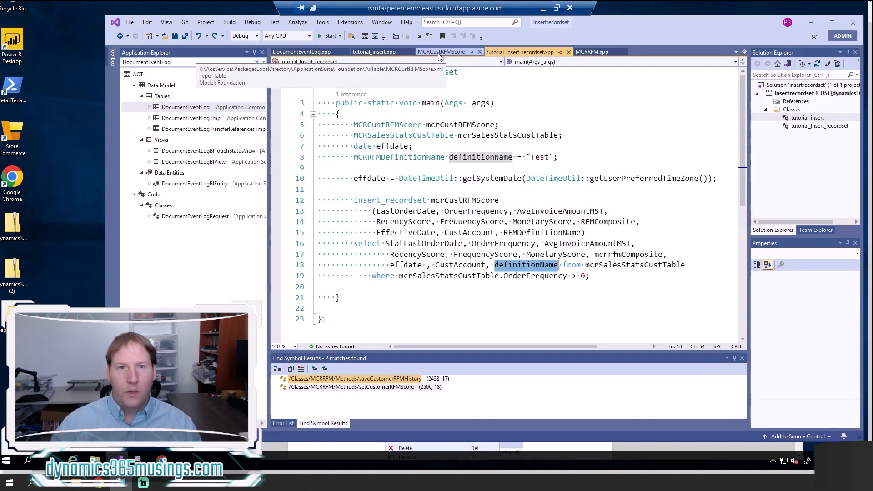
# - View the MCRCustRFMScore table's fields and indexes, then move to the MCRRFM class code
pyautogui.click(442, 52)
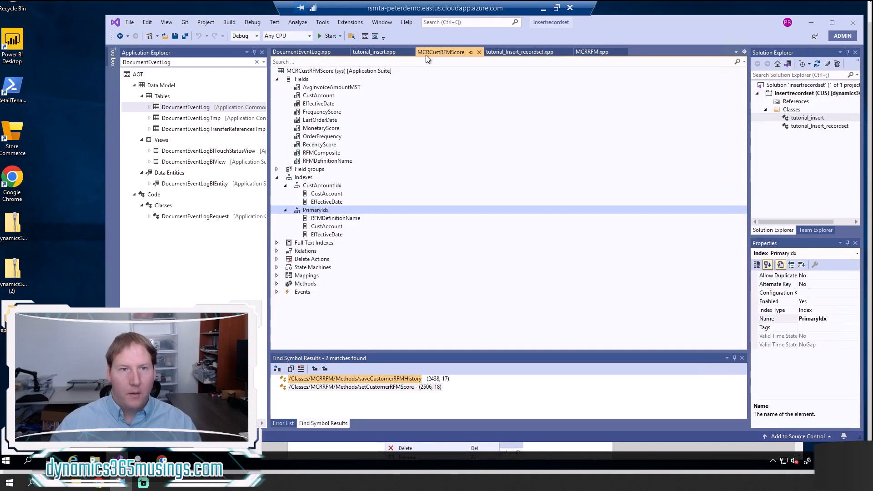
pyautogui.moveTo(325, 76)
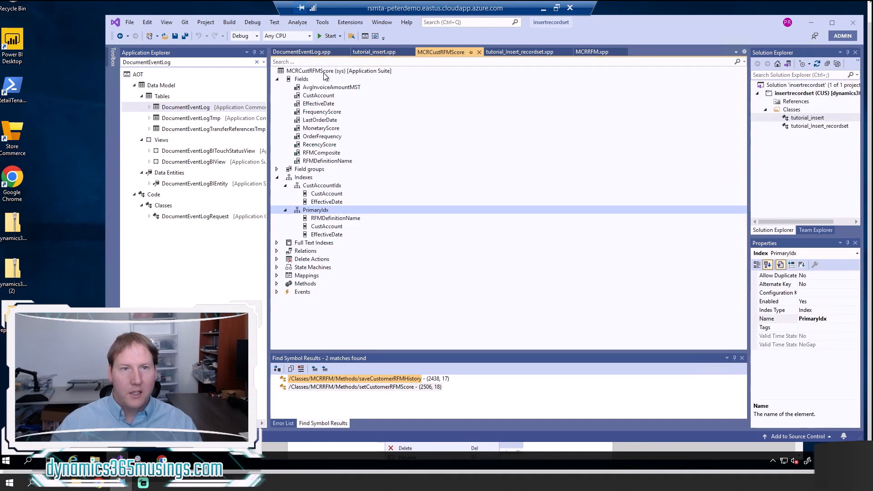
pyautogui.moveTo(446, 52)
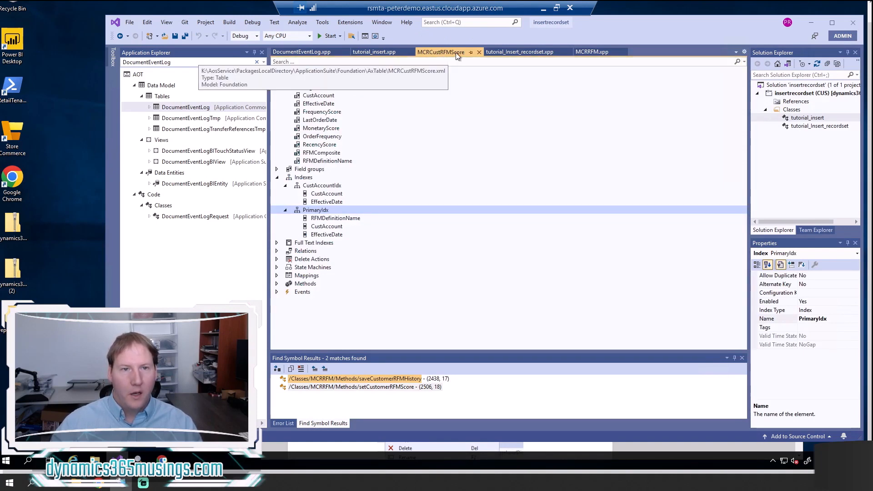
pyautogui.click(592, 52)
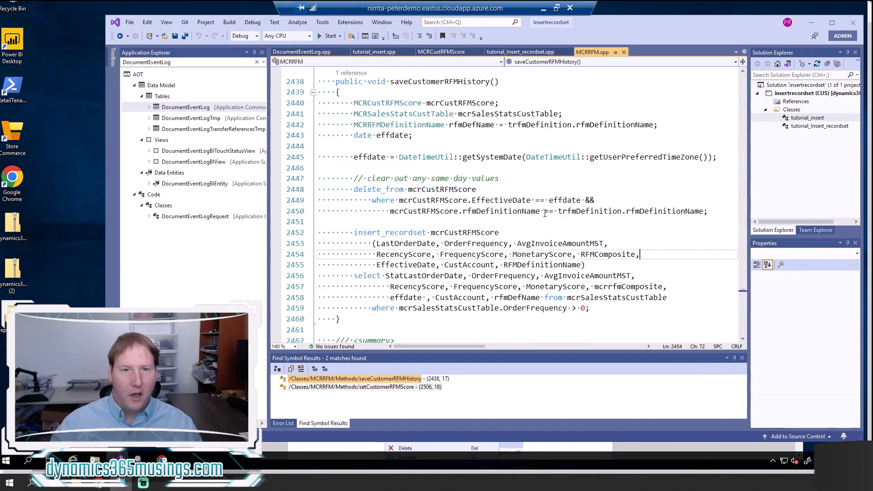
pyautogui.moveTo(593, 60)
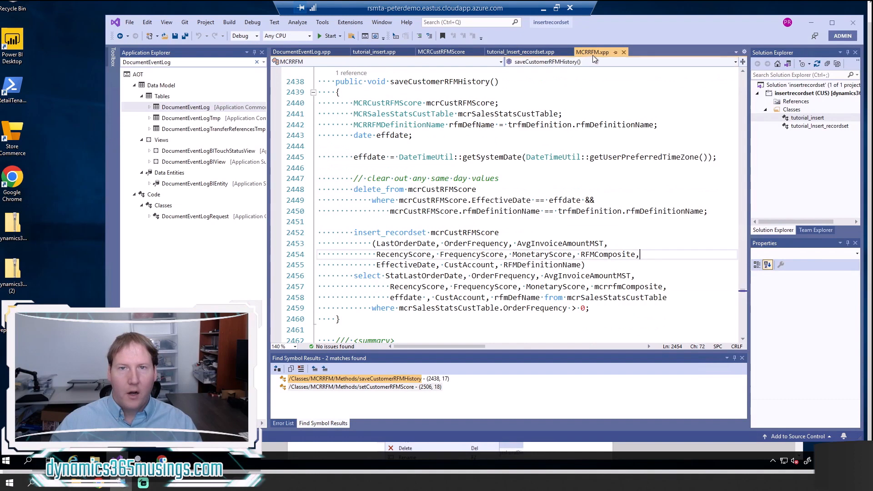
pyautogui.moveTo(592, 52)
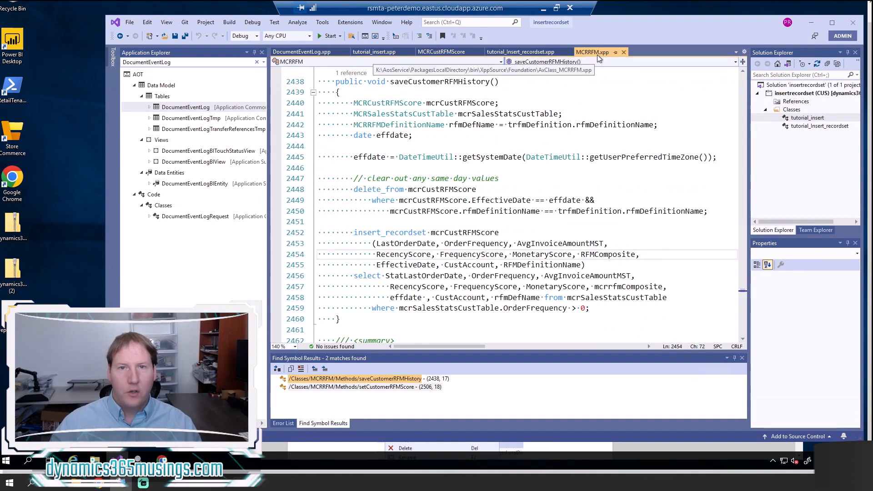
pyautogui.moveTo(37, 110)
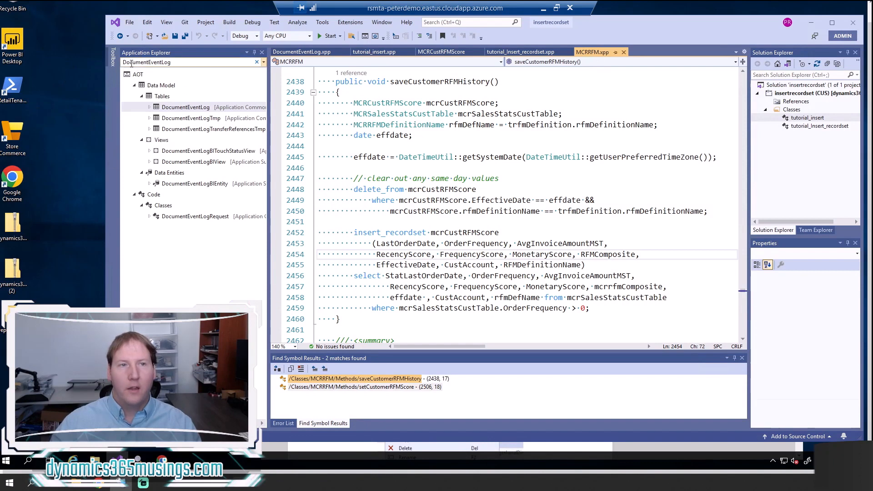
# - Highlight the saveCustomerRFMHistory method name and the mcrCustRFMScore buffer its insert_recordset fills
pyautogui.doubleClick(440, 81)
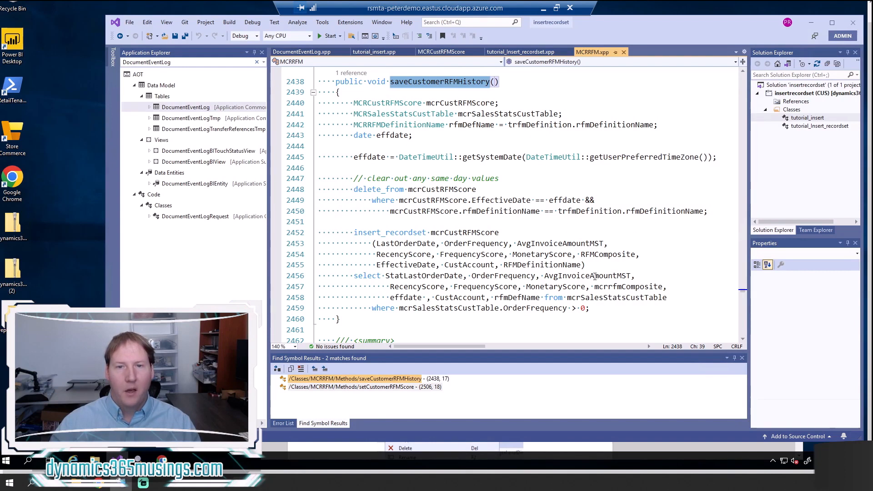
pyautogui.doubleClick(616, 297)
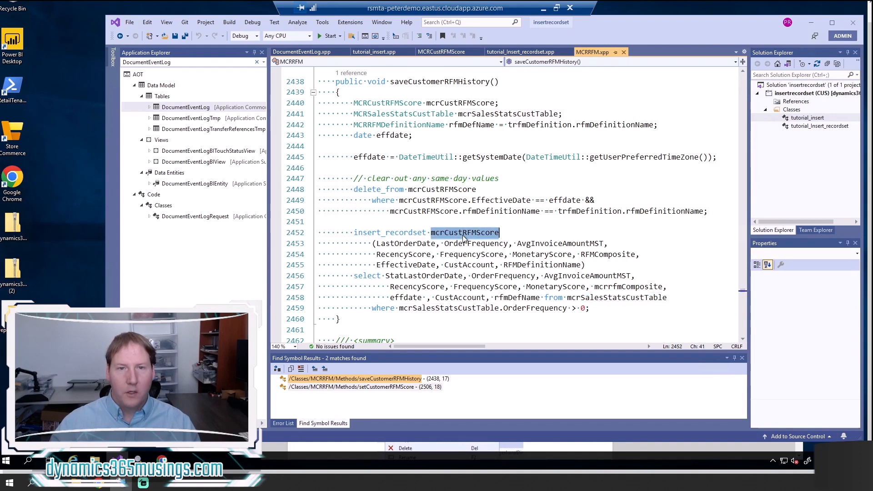
pyautogui.moveTo(382, 308)
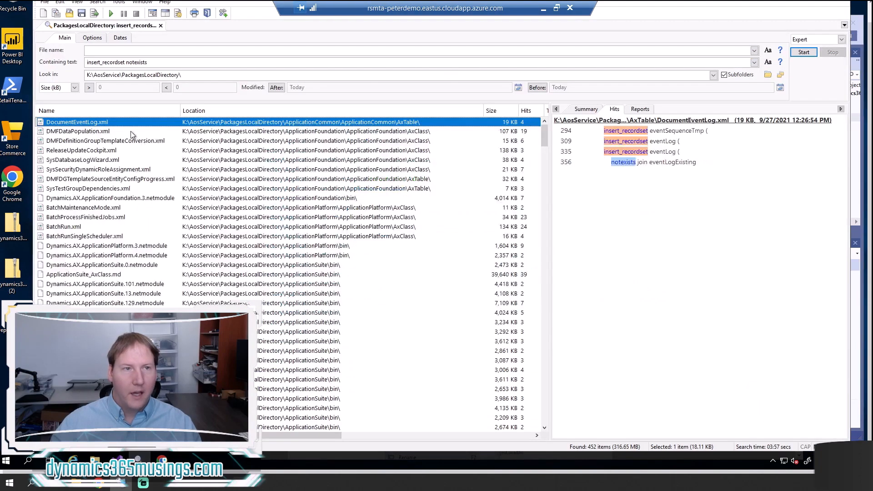
pyautogui.moveTo(694, 13)
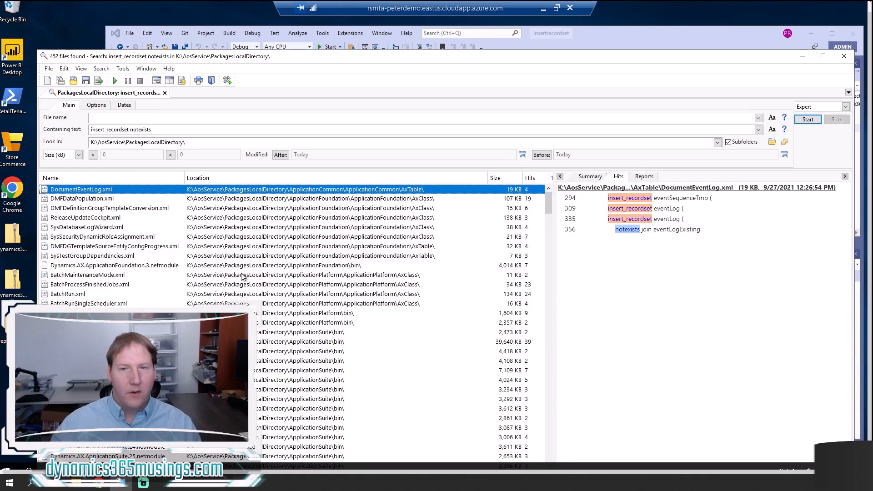
pyautogui.moveTo(472, 107)
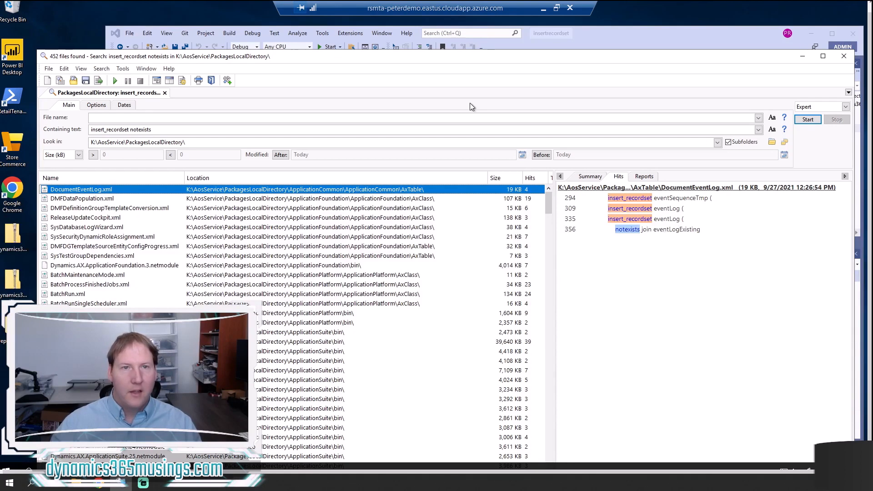
pyautogui.moveTo(376, 323)
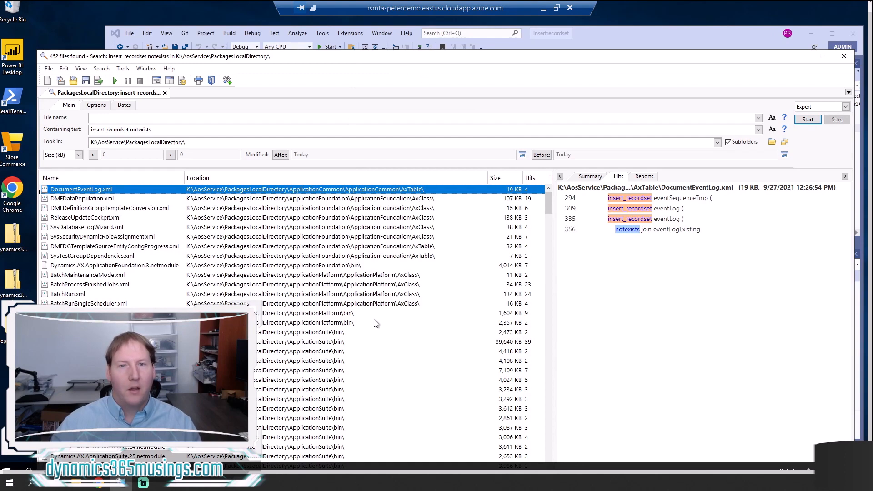
pyautogui.moveTo(629, 207)
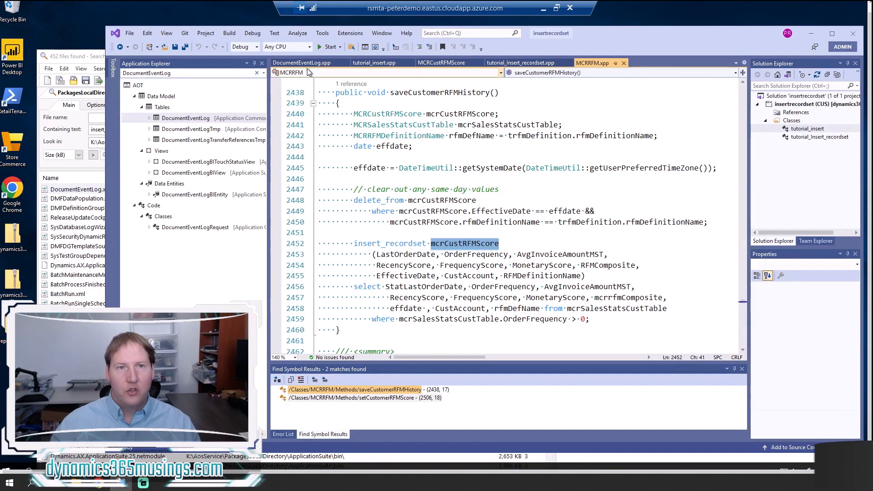
# - Show DocumentEventLog's logEventForMultipleDocuments insert_recordset, highlighting its select list from requestDocumentsTmp
pyautogui.click(301, 63)
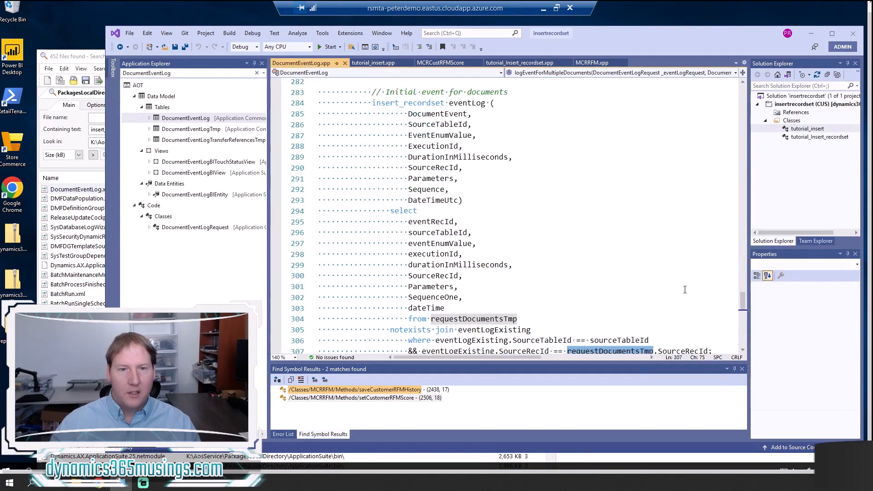
pyautogui.scroll(-3)
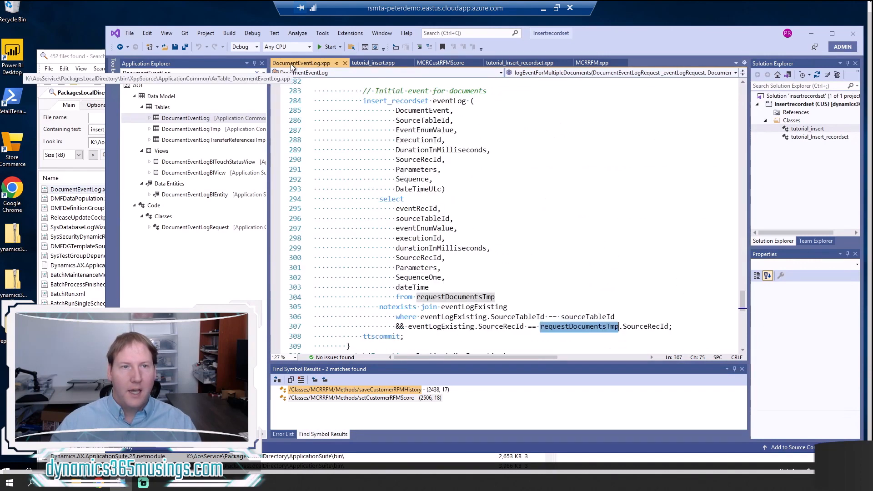
pyautogui.moveTo(317, 71)
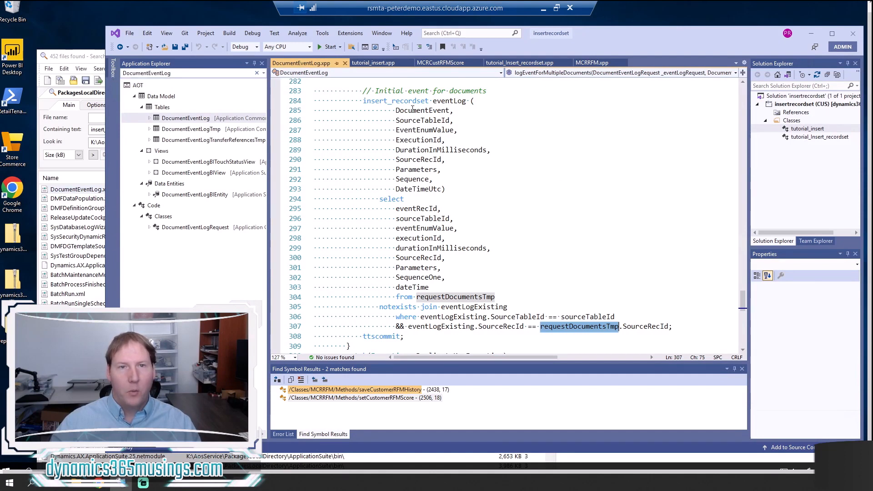
pyautogui.doubleClick(396, 101)
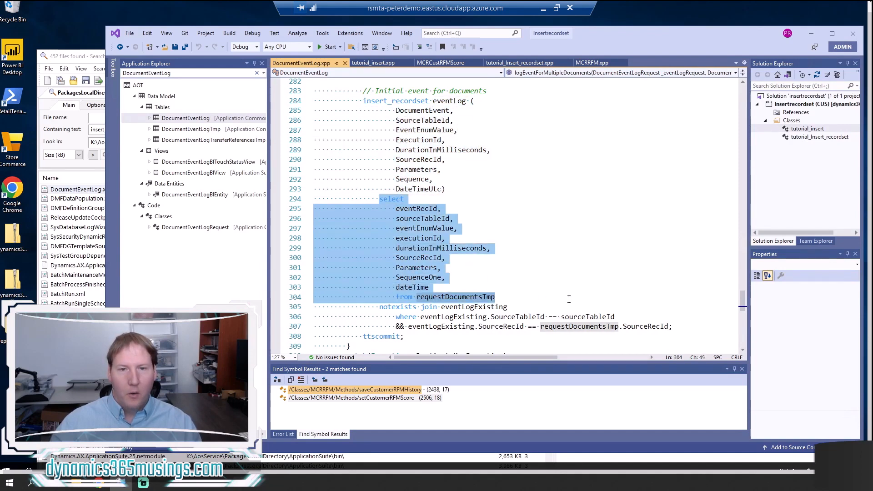
pyautogui.moveTo(472, 301)
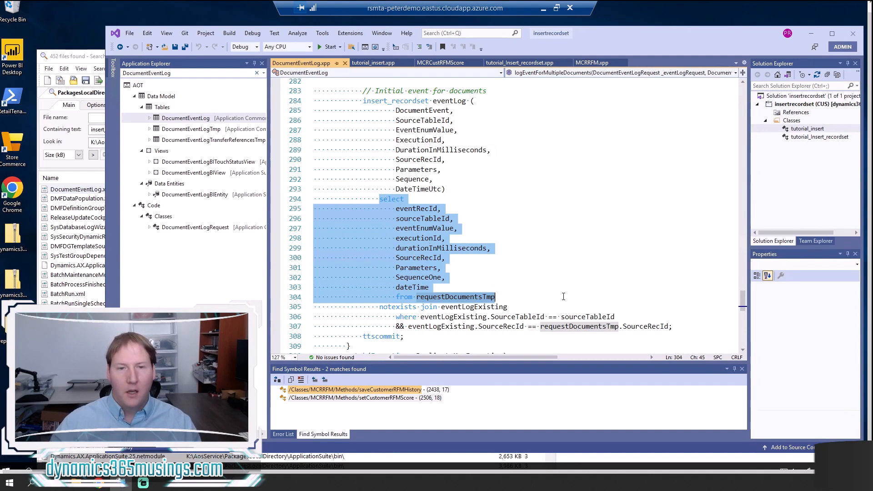
pyautogui.click(554, 296)
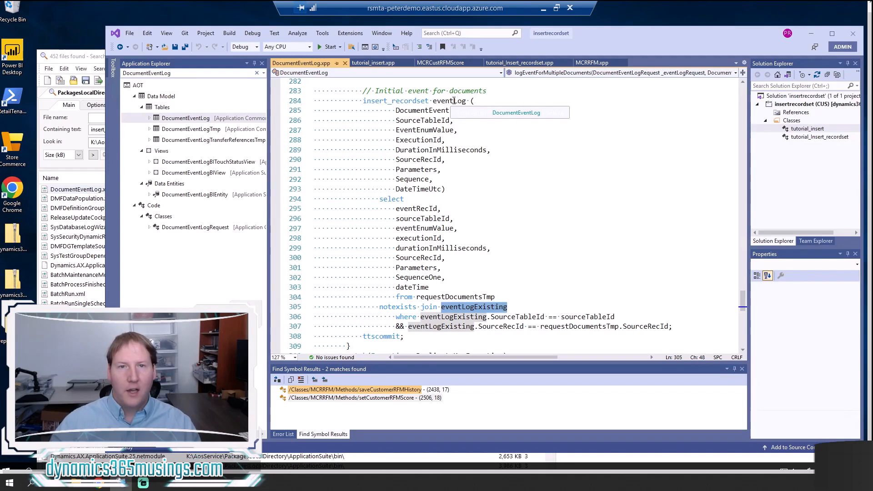
pyautogui.click(443, 247)
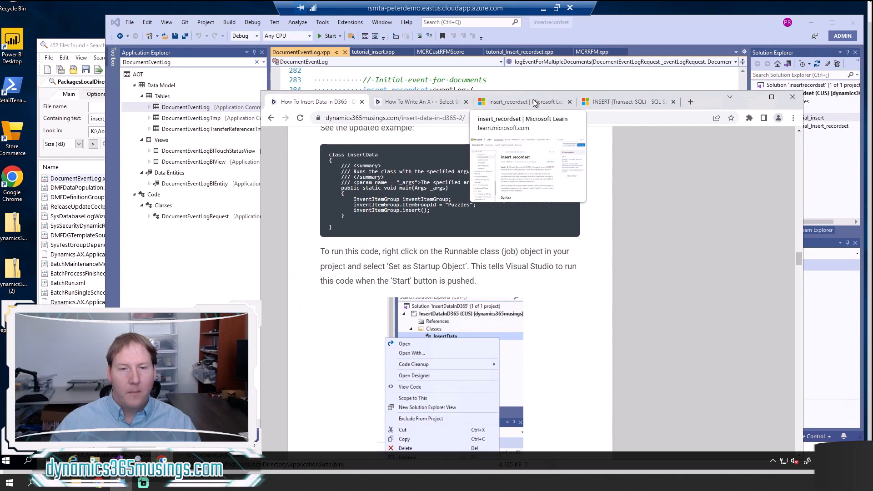
pyautogui.moveTo(421, 101)
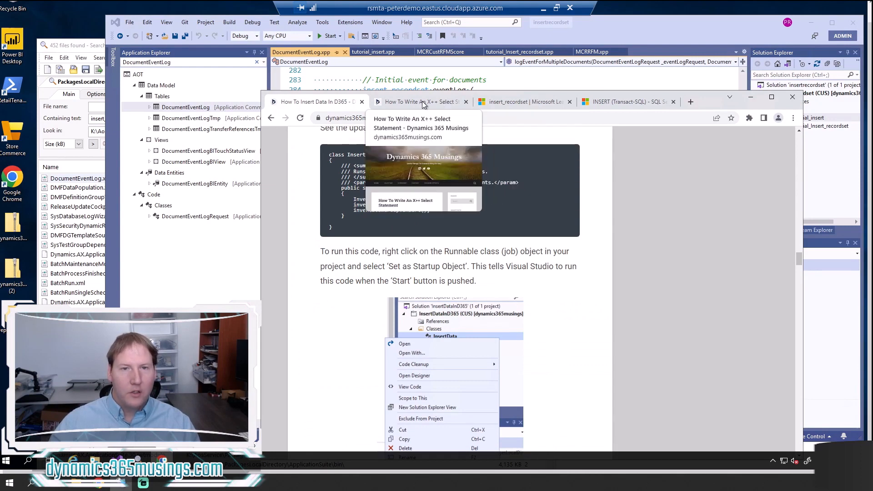
# - Switch Chrome to the 'How To Write An X++ Select Statement' article and scroll into the post
pyautogui.click(421, 101)
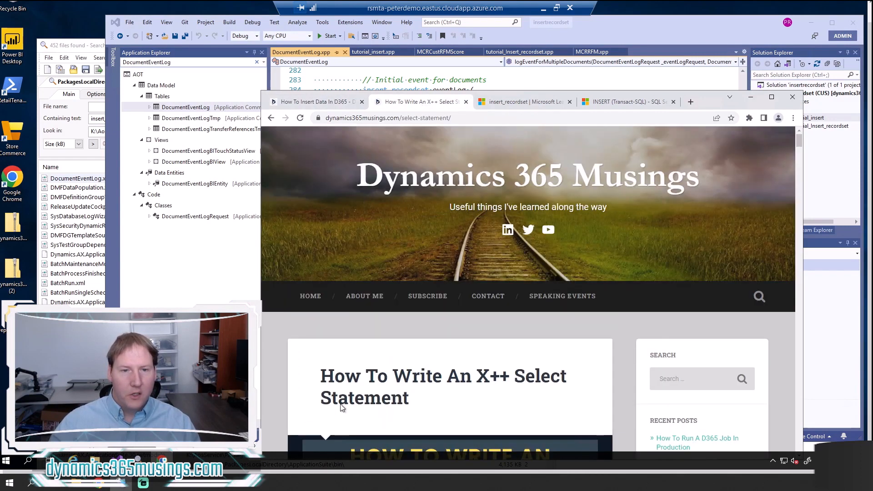
pyautogui.scroll(-3)
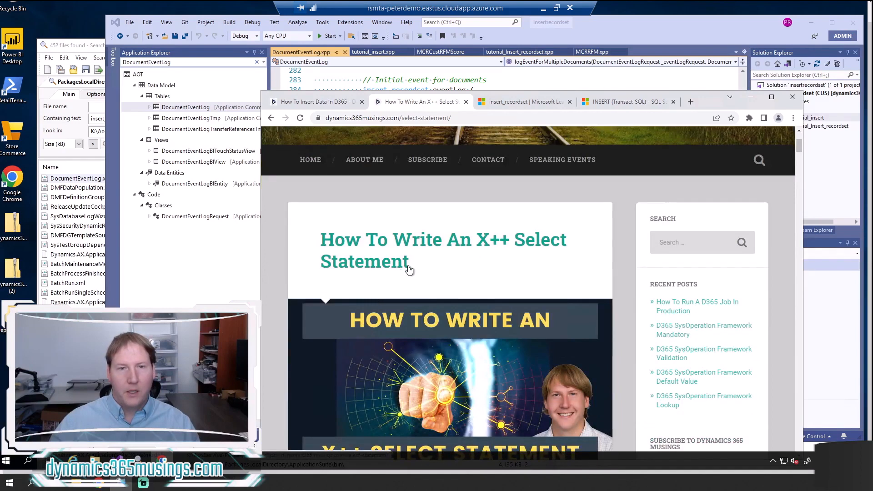
pyautogui.scroll(-3)
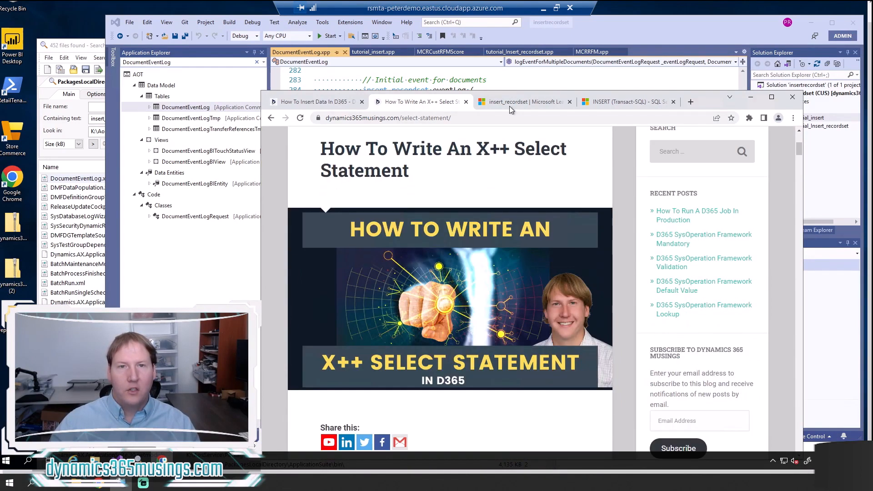
# - Scroll the Microsoft Learn insert_recordset page to Examples 2a and 2b comparing traditional and set-based inserts
pyautogui.click(506, 101)
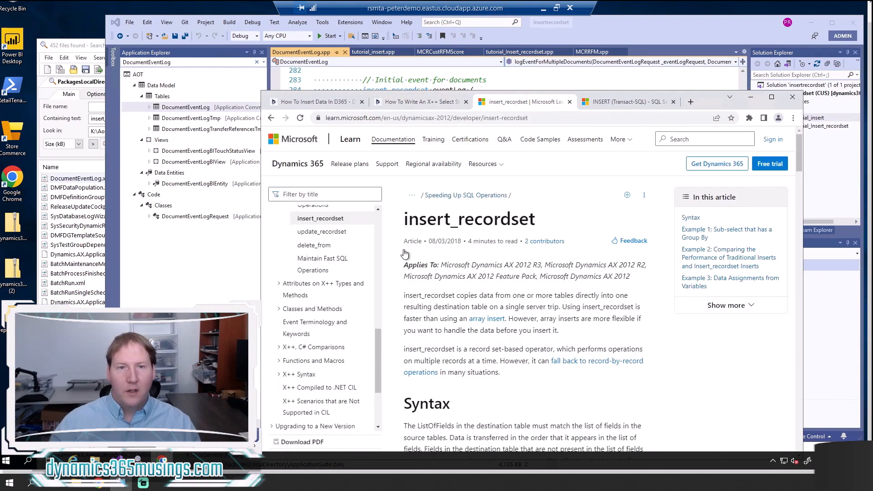
pyautogui.moveTo(558, 230)
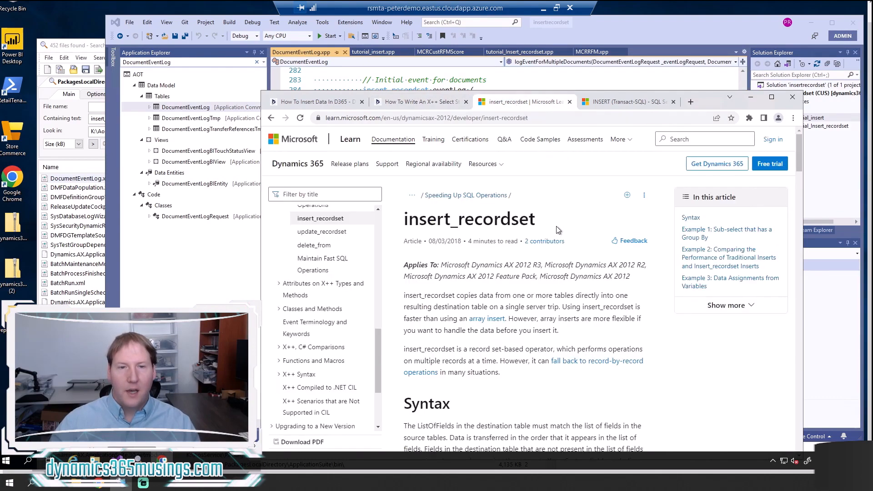
pyautogui.scroll(-3)
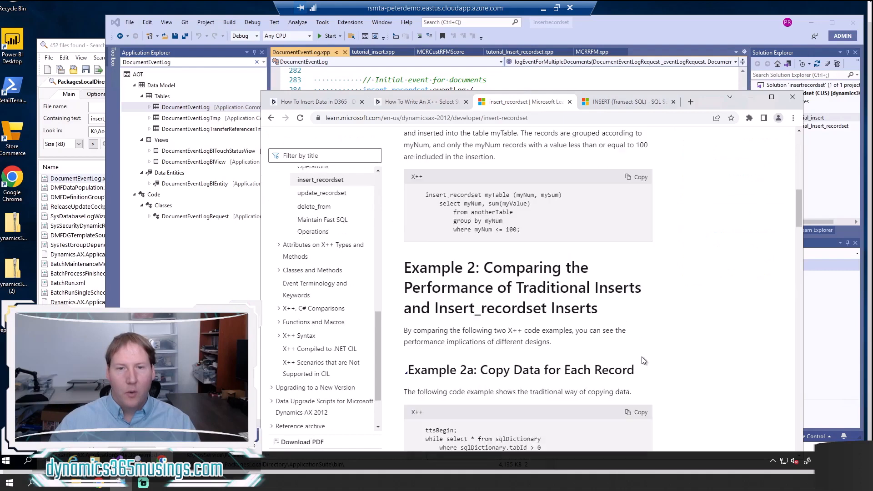
pyautogui.moveTo(454, 229)
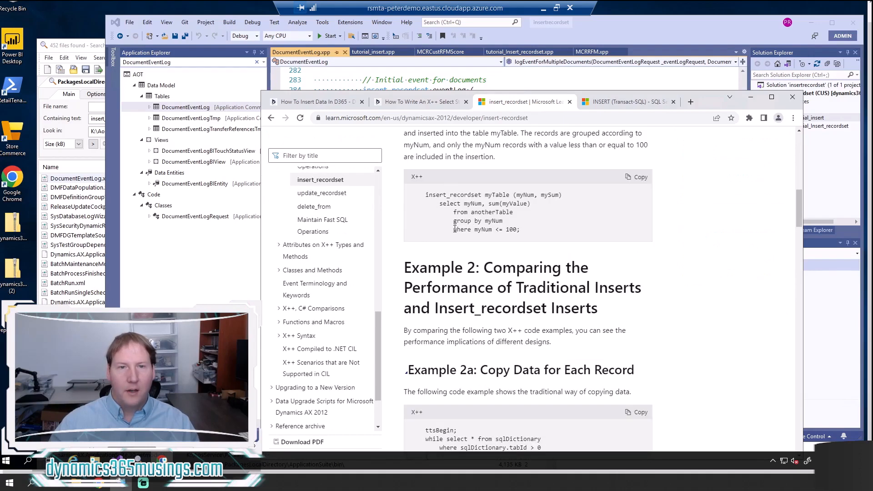
pyautogui.scroll(-3)
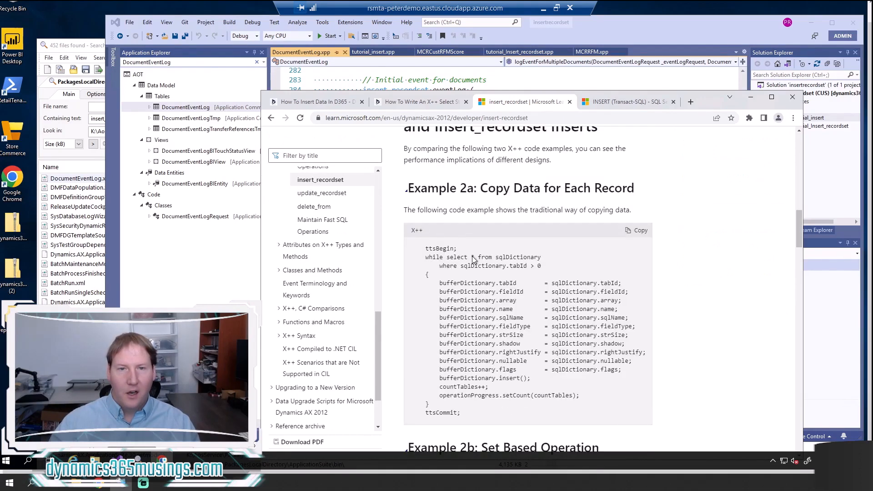
pyautogui.moveTo(440, 257)
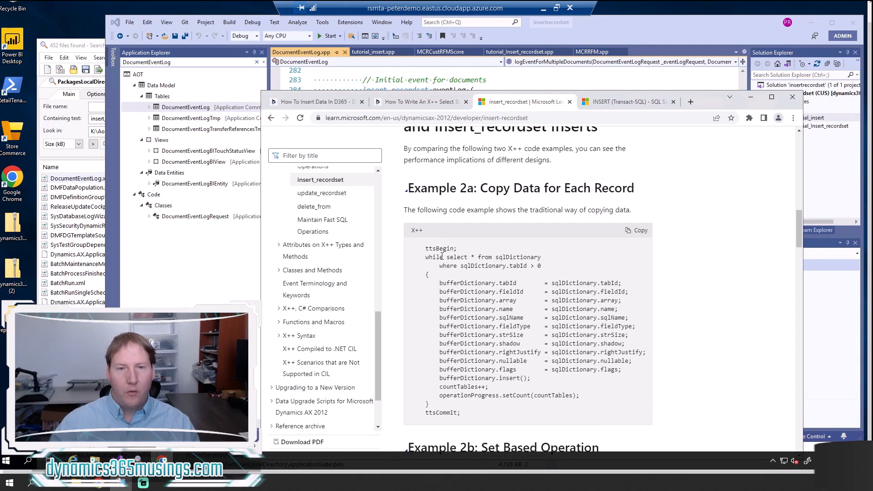
pyautogui.scroll(-3)
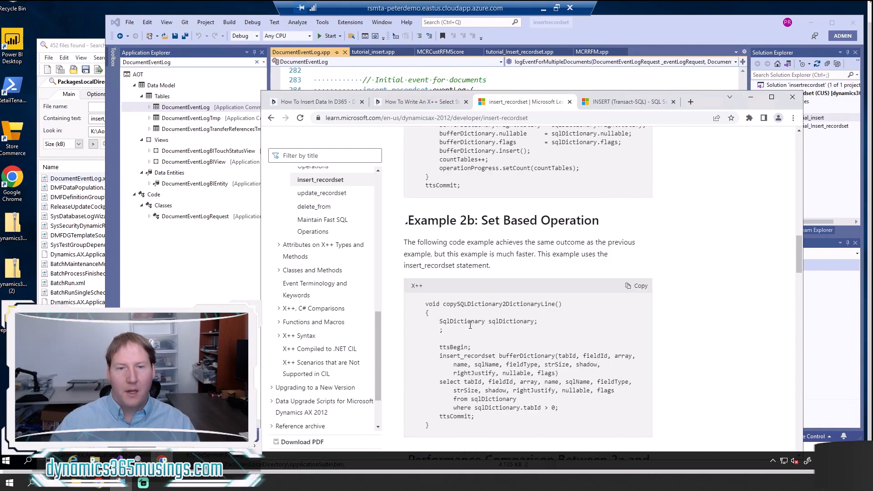
pyautogui.scroll(-3)
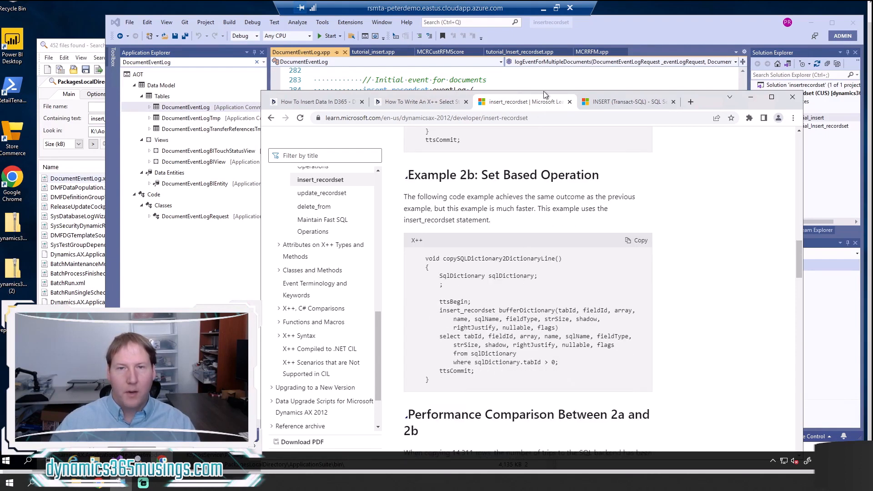
pyautogui.moveTo(624, 101)
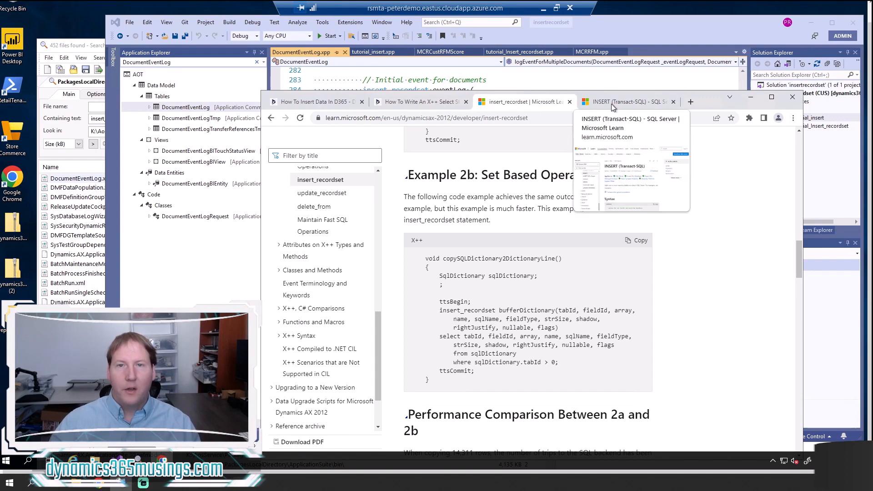
# - Switch to the INSERT (Transact-SQL) reference article and scroll into it
pyautogui.click(624, 100)
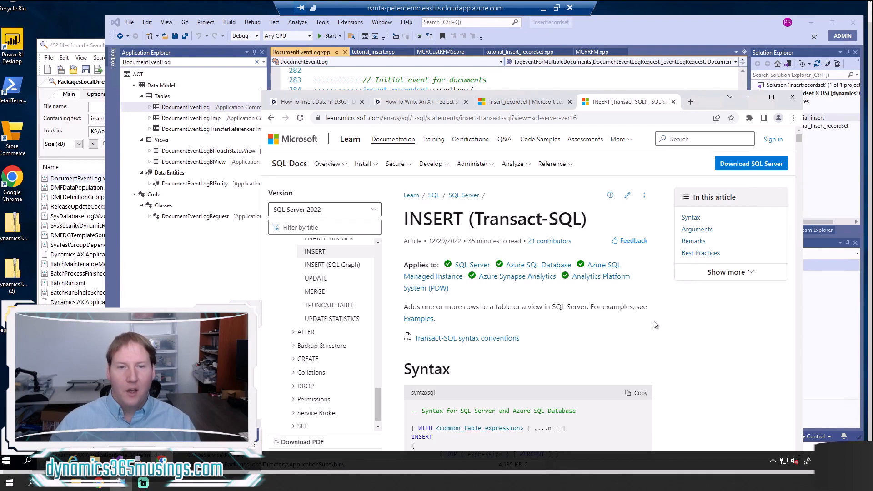
pyautogui.scroll(-3)
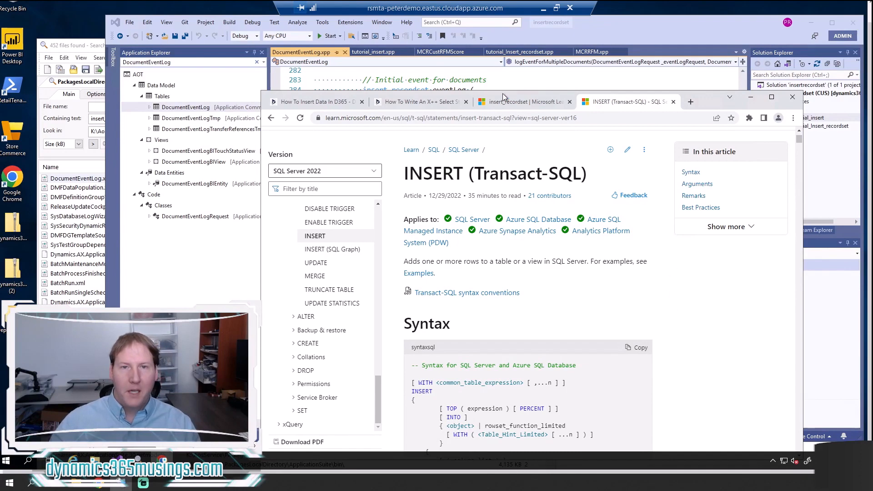
pyautogui.moveTo(524, 101)
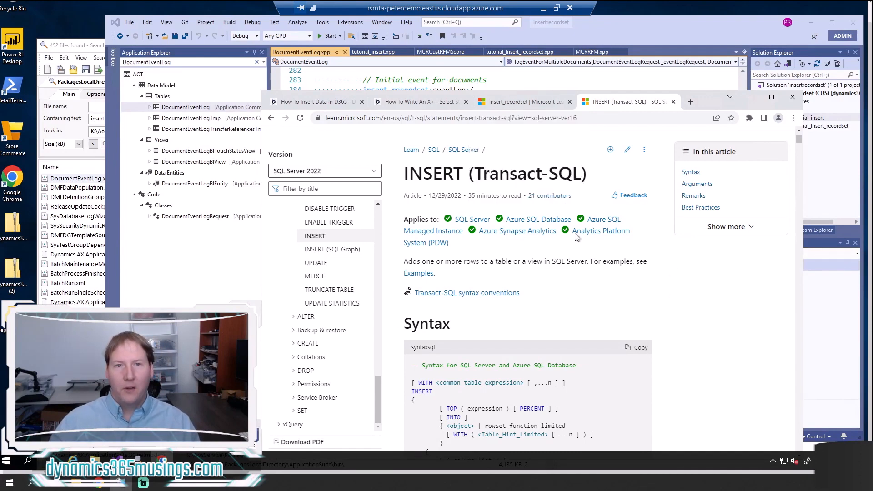
pyautogui.moveTo(520, 336)
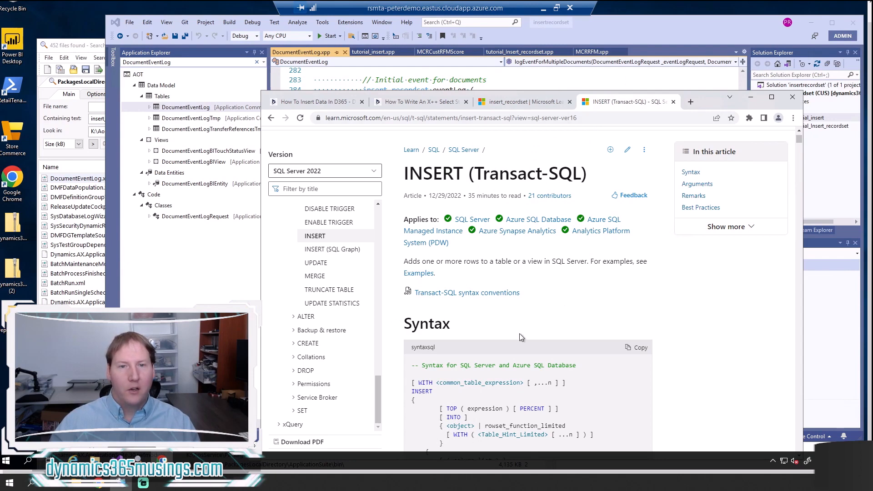
pyautogui.moveTo(580, 274)
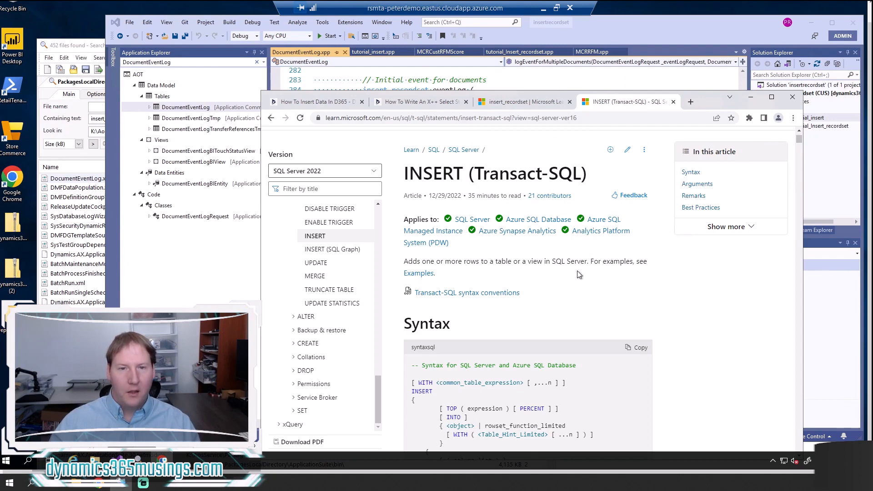
pyautogui.moveTo(552, 82)
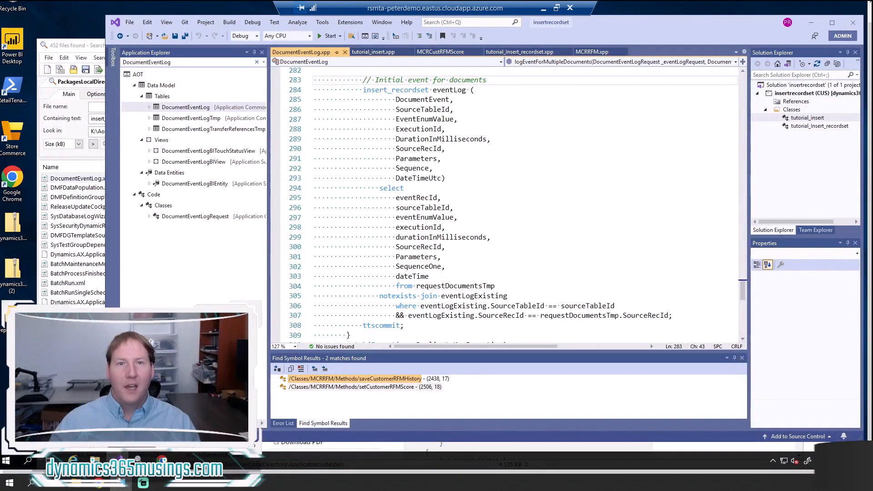
pyautogui.moveTo(654, 244)
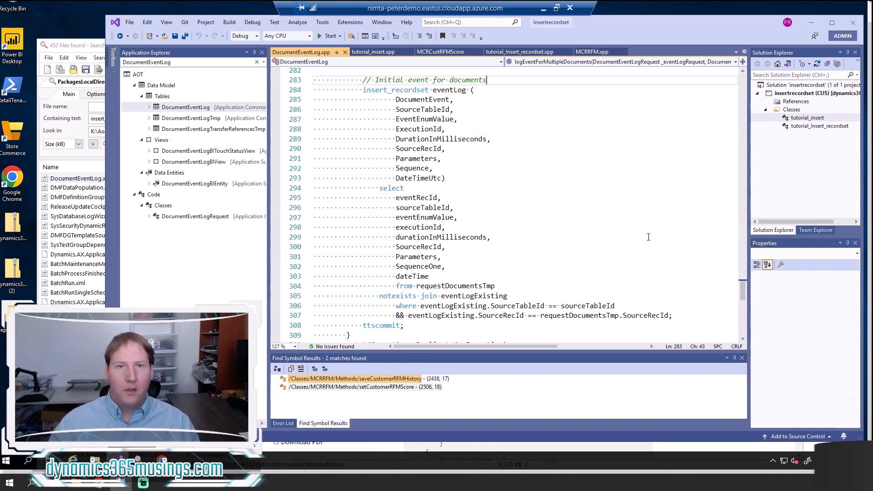
pyautogui.moveTo(520, 51)
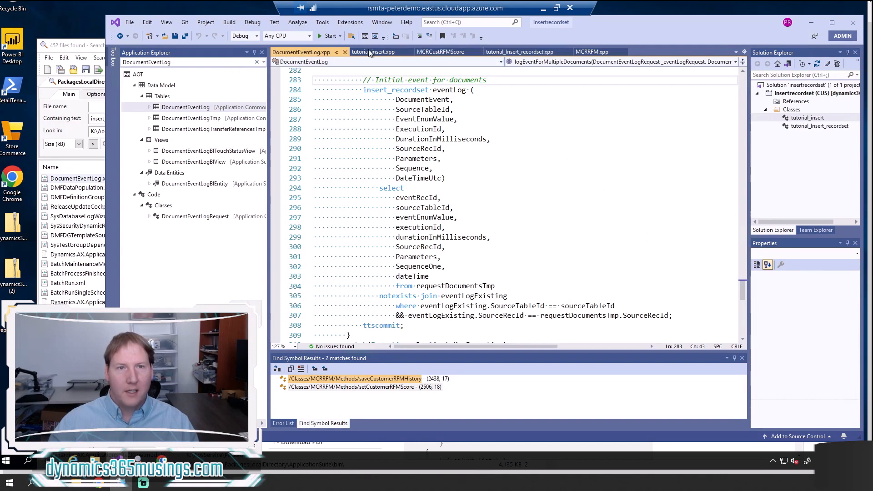
# - Return to the tutorial_insert.xpp class with its while-select insert loop
pyautogui.click(374, 51)
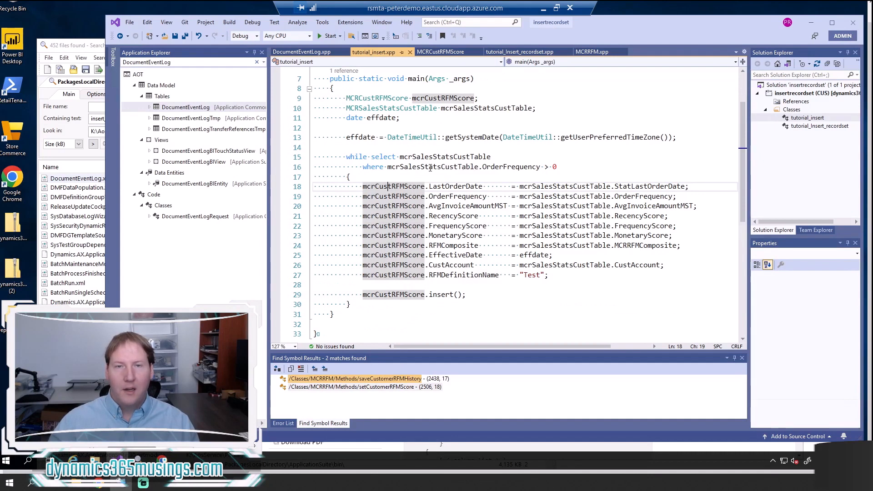
pyautogui.moveTo(551, 182)
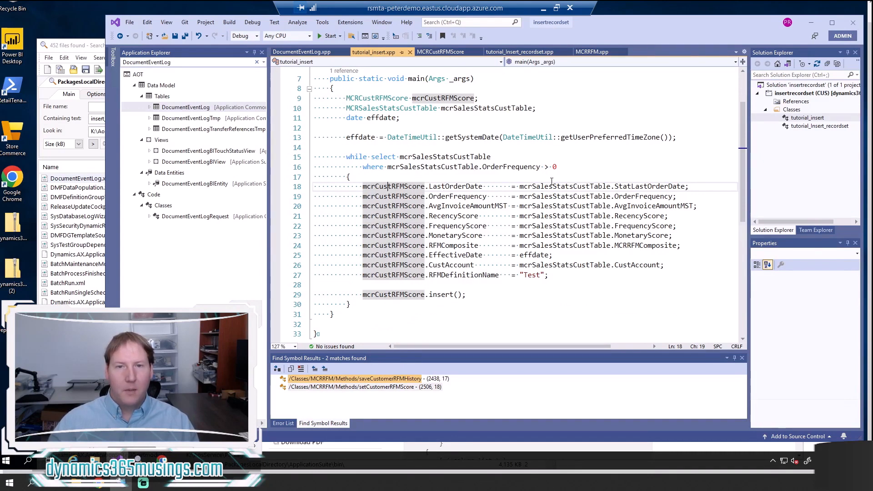